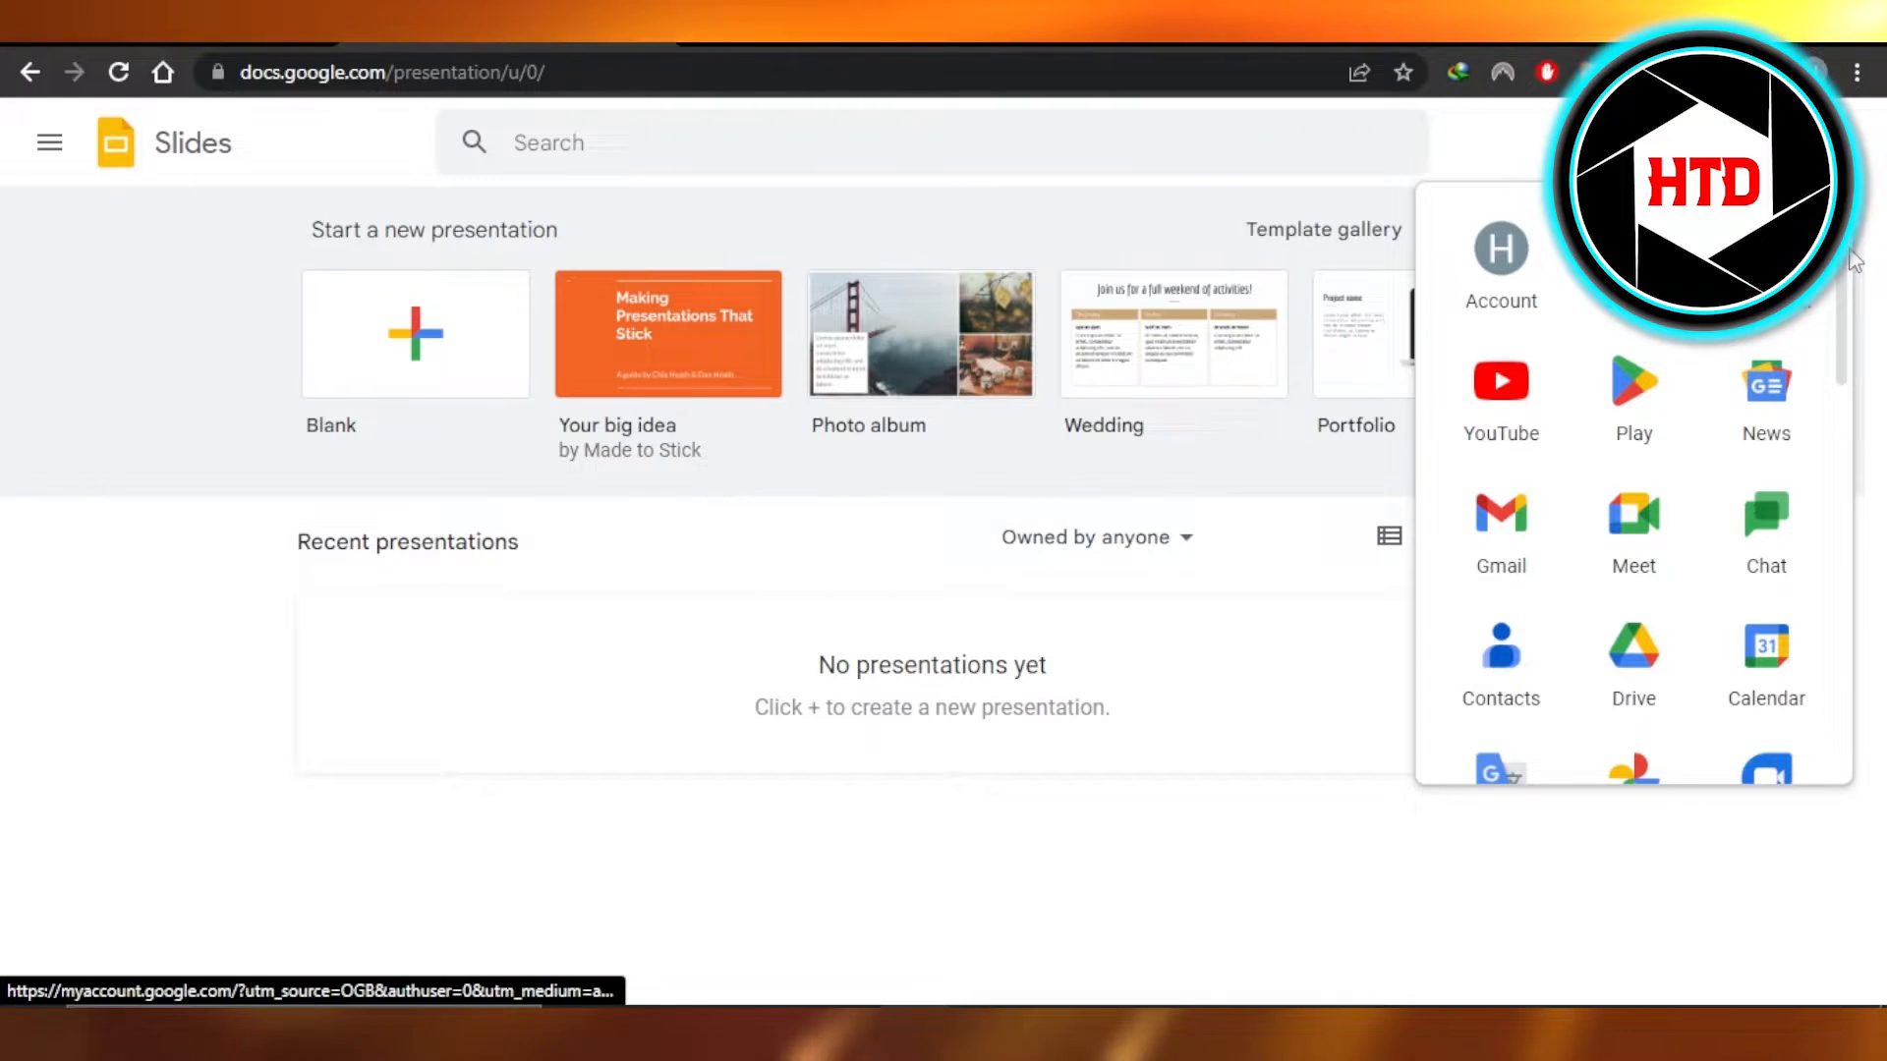
- Scroll down the Slides home page to view the presentation templates
{"action": "scroll", "scroll_direction": "down", "scroll_amount": 3}
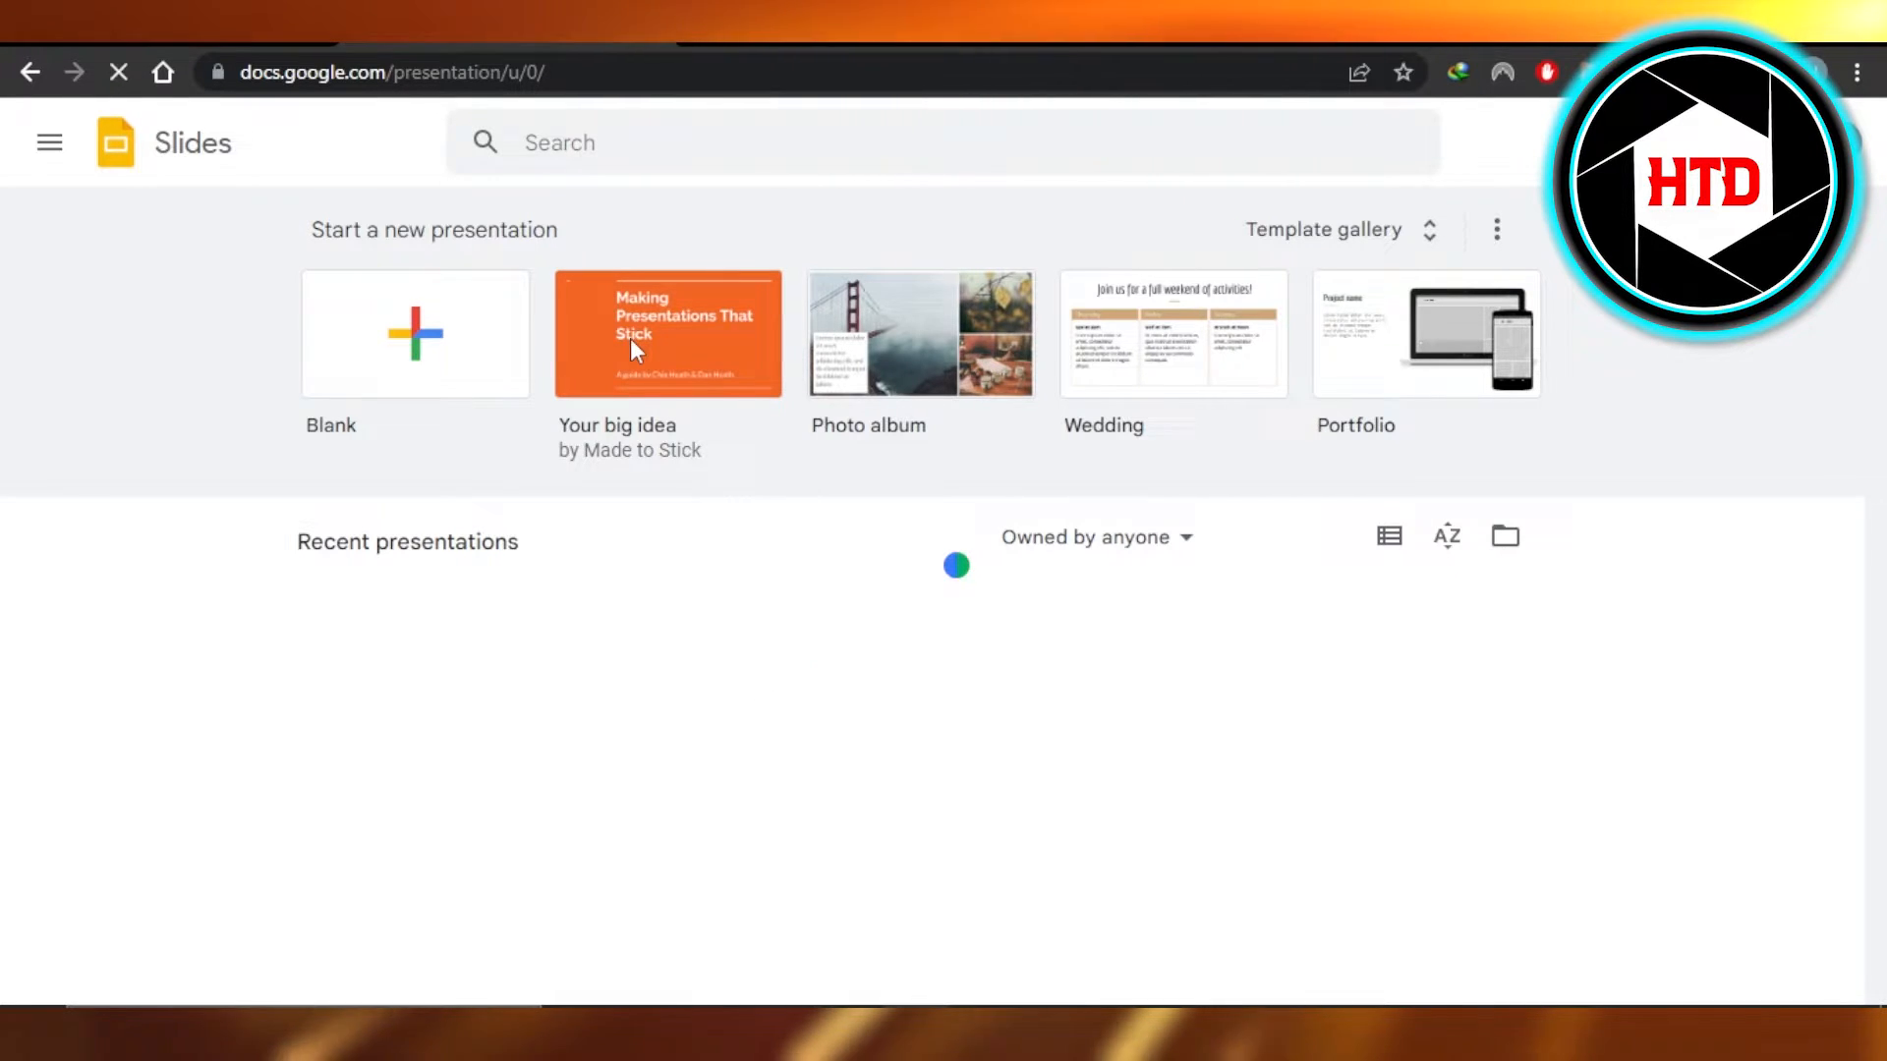
- Create a presentation from the Your big idea template and select slide 11's portrait photo
{"action": "left_click", "coordinate": [666, 334]}
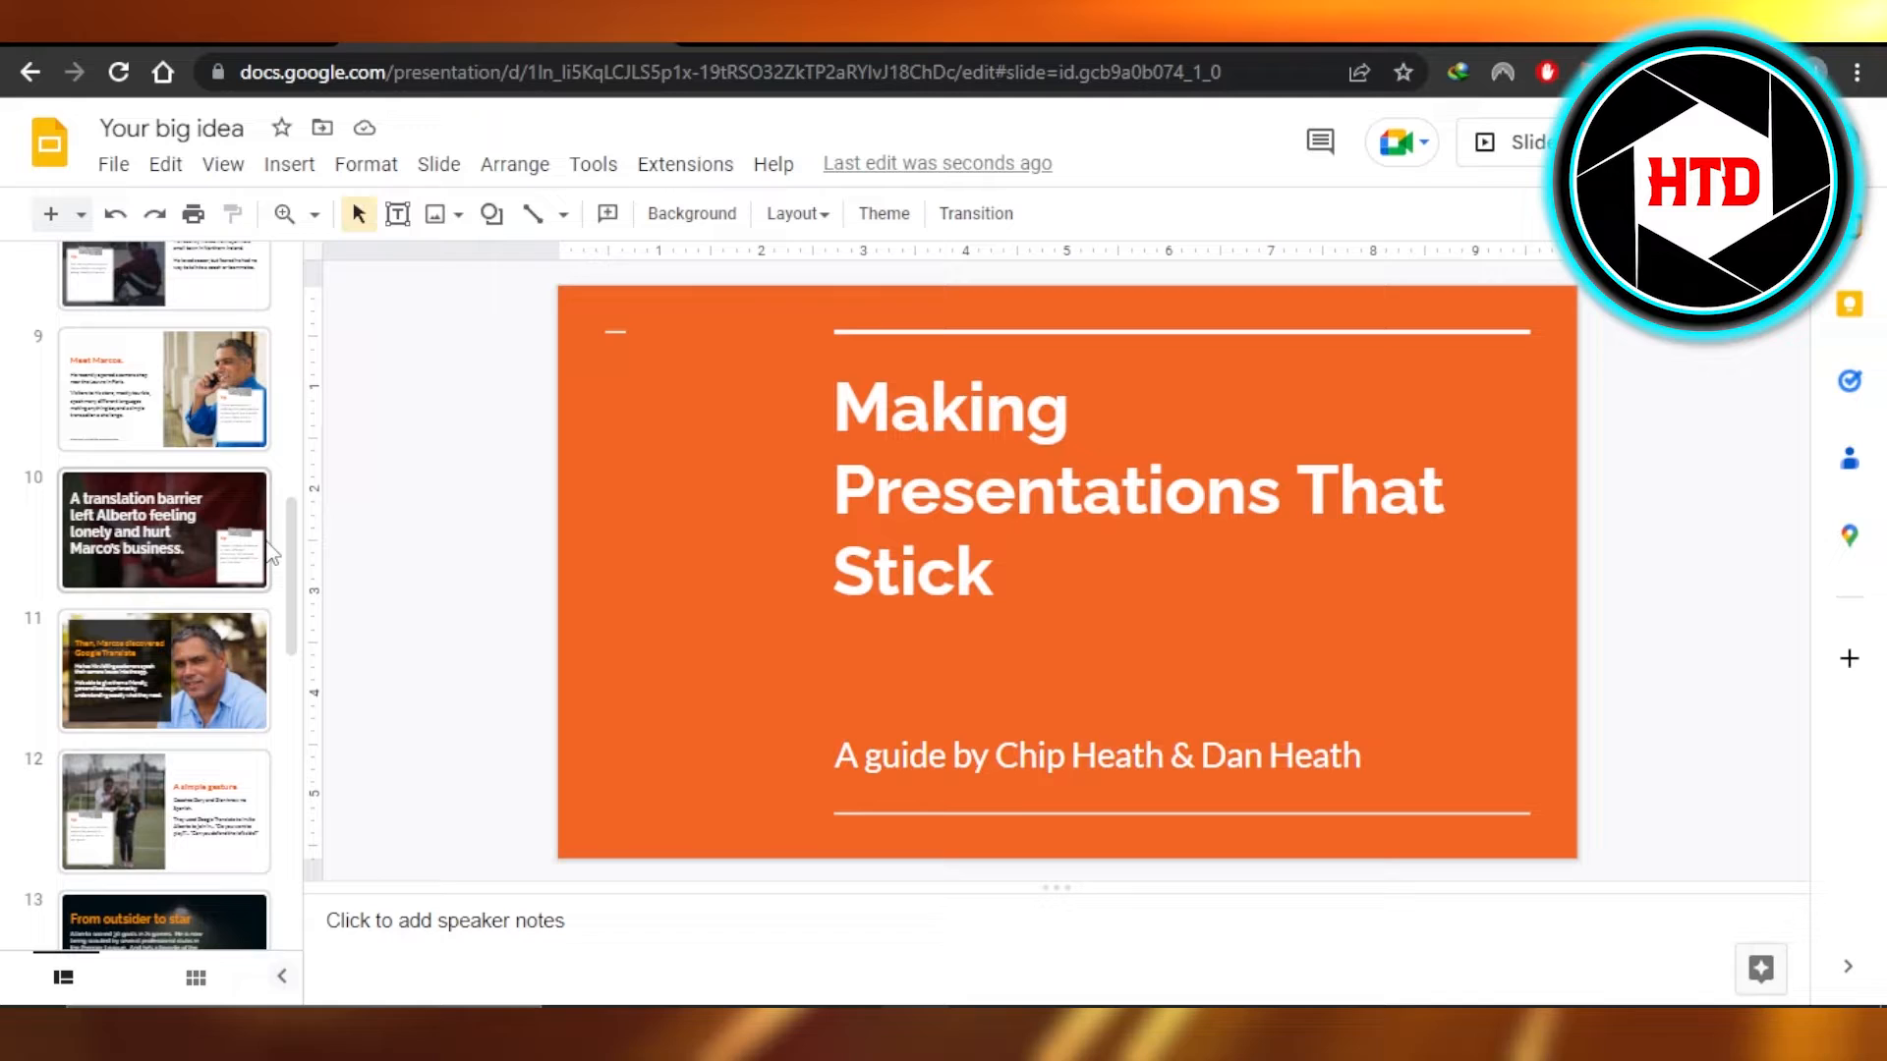
{"action": "left_click", "coordinate": [165, 671]}
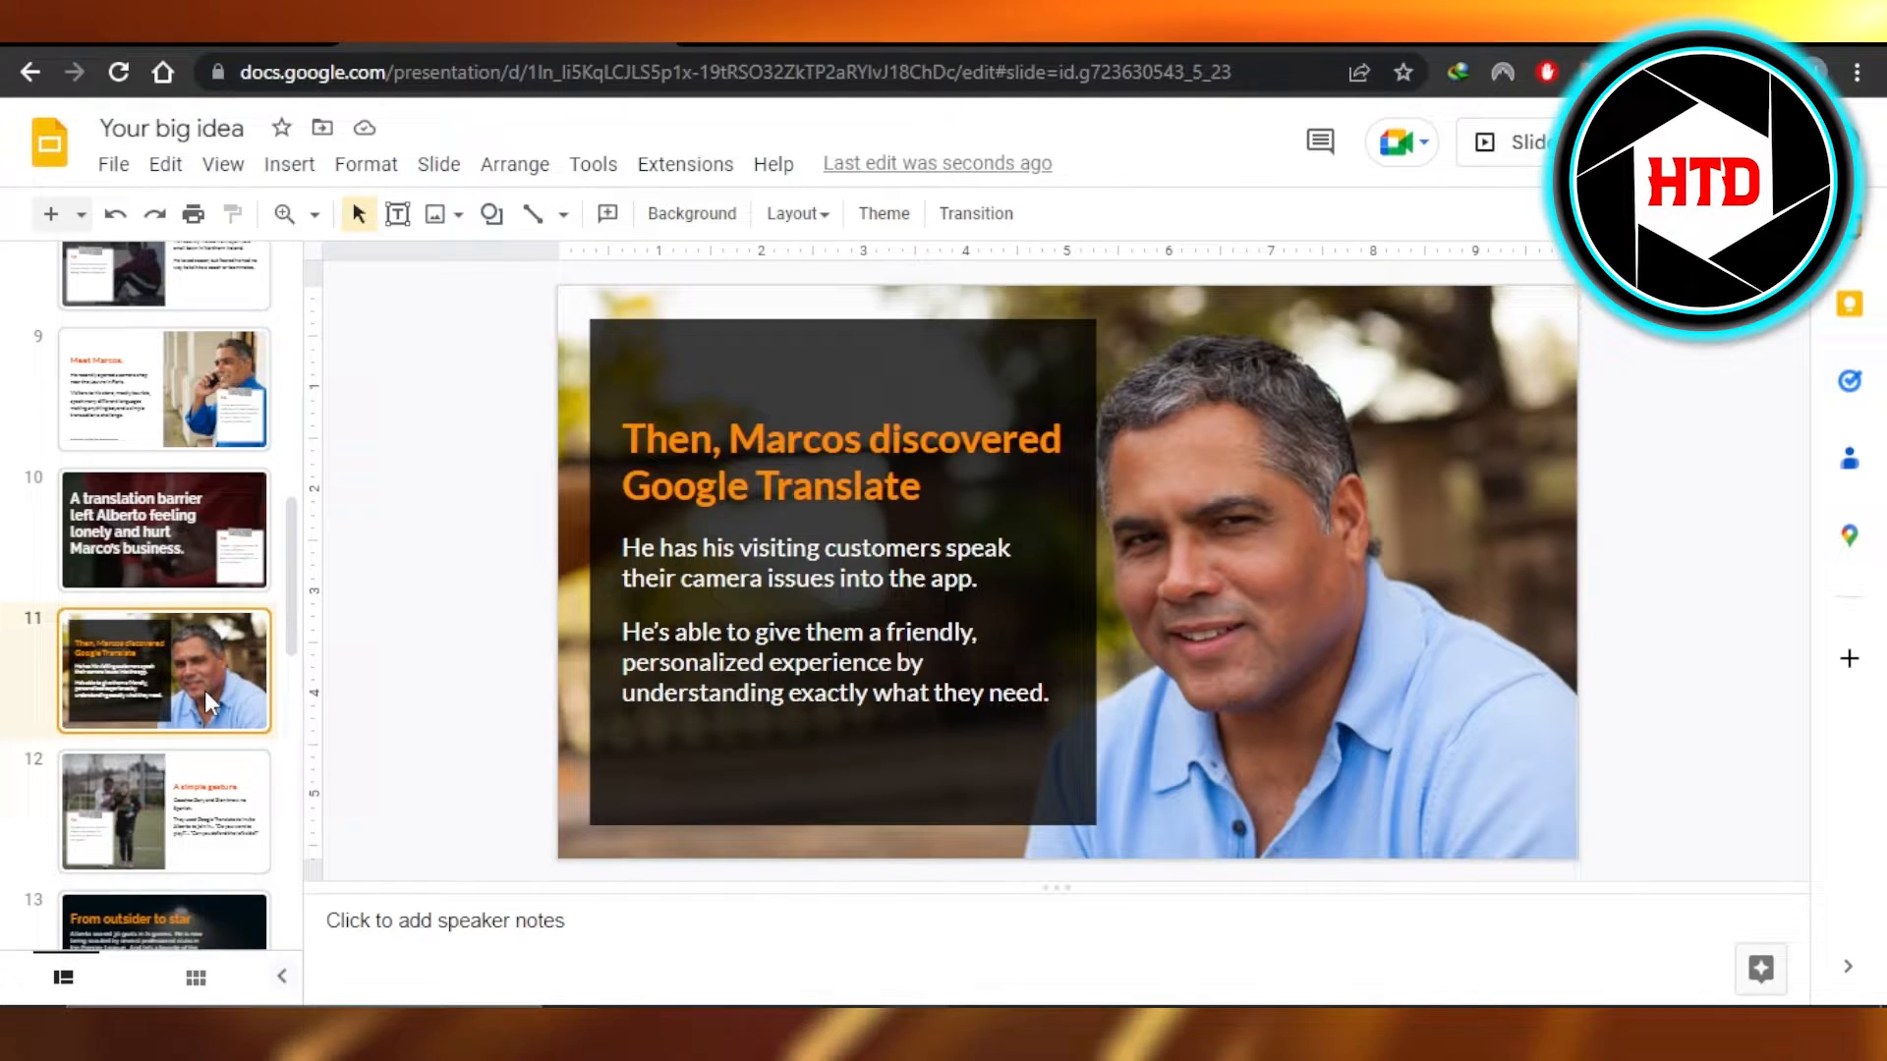
{"action": "left_click", "coordinate": [1284, 589]}
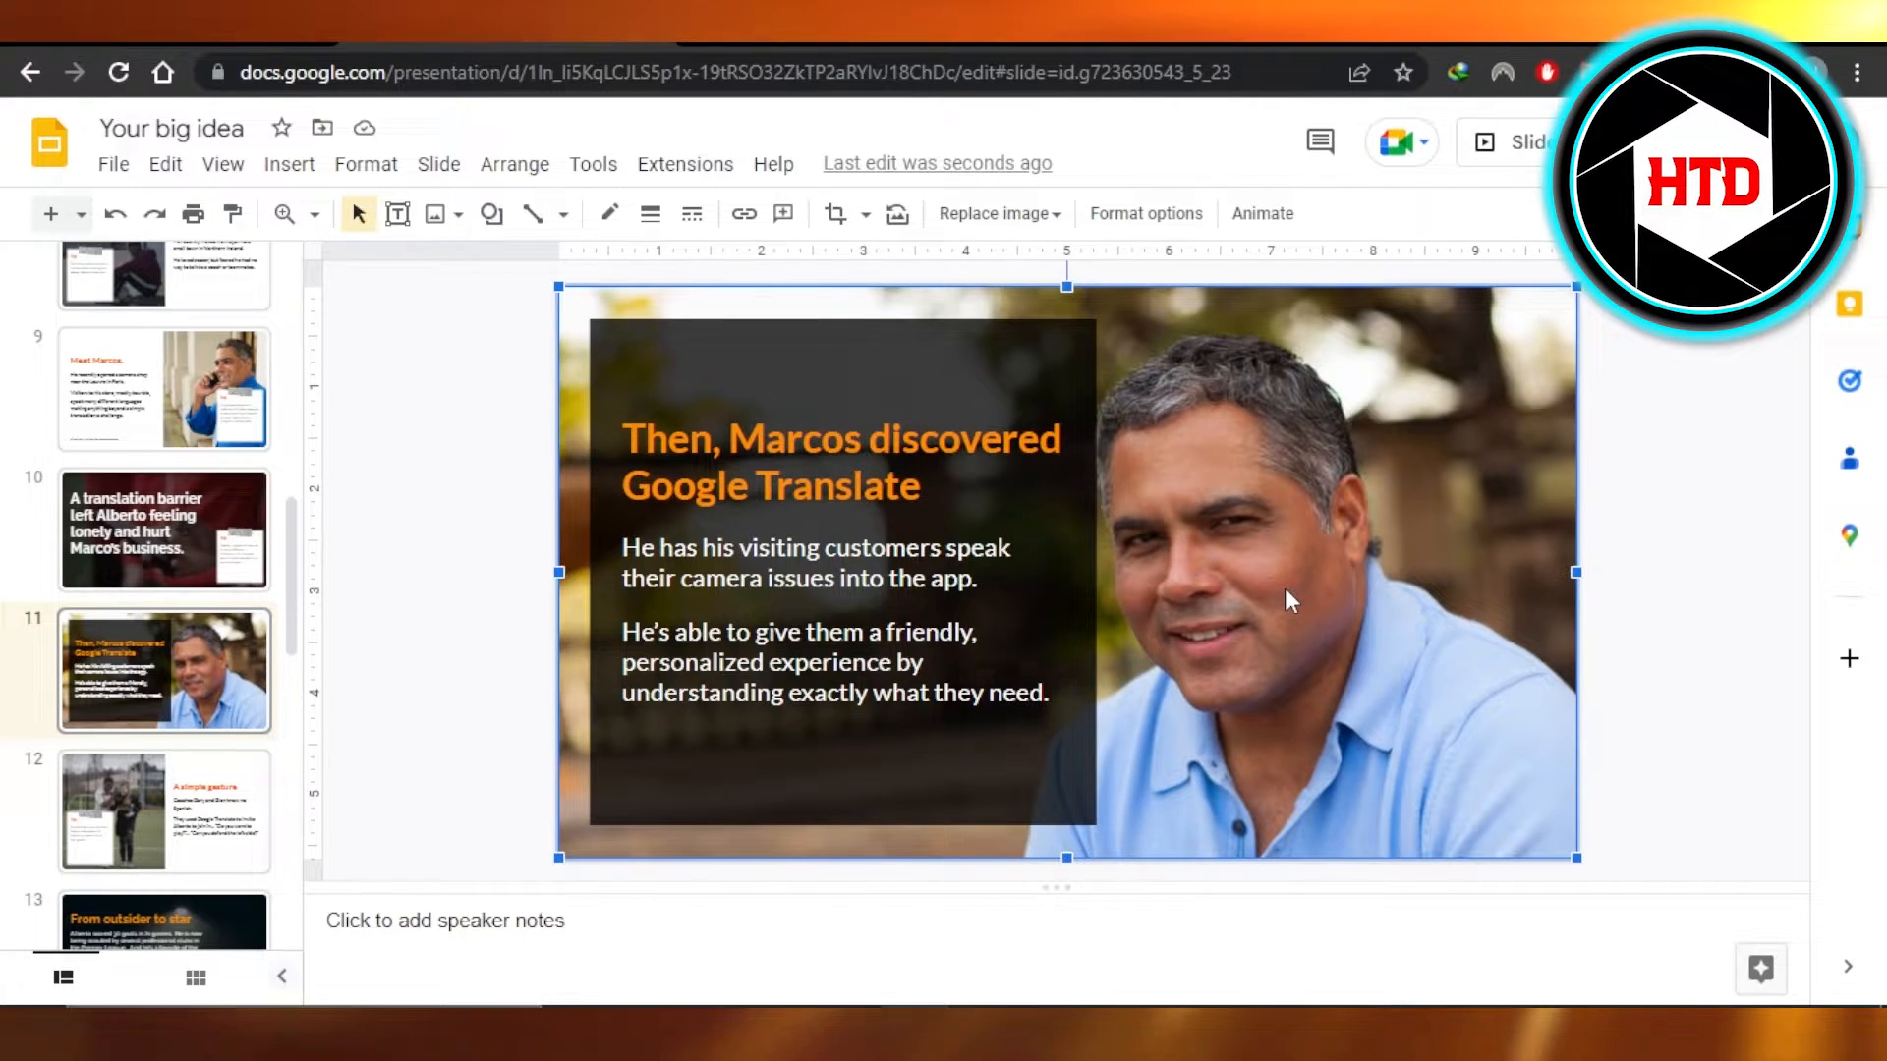
{"action": "mouse_move", "coordinate": [1147, 375]}
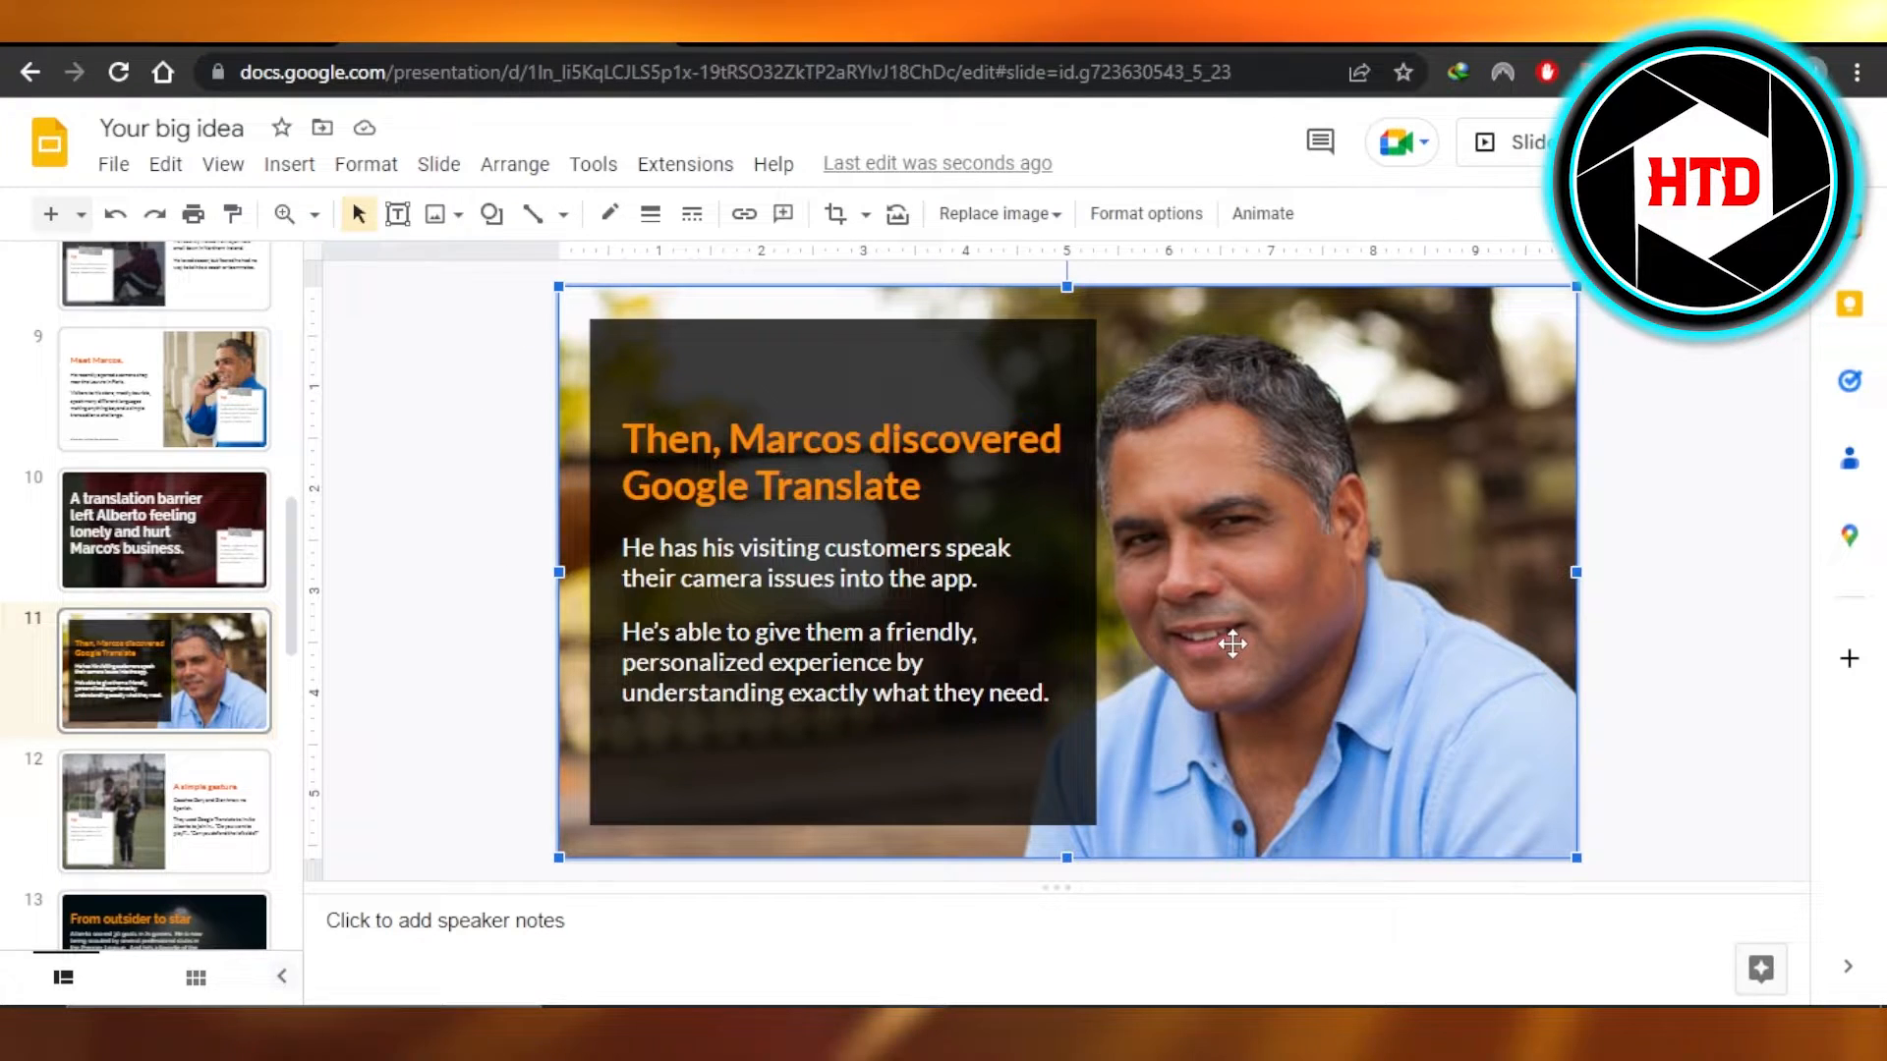
{"action": "mouse_move", "coordinate": [613, 627]}
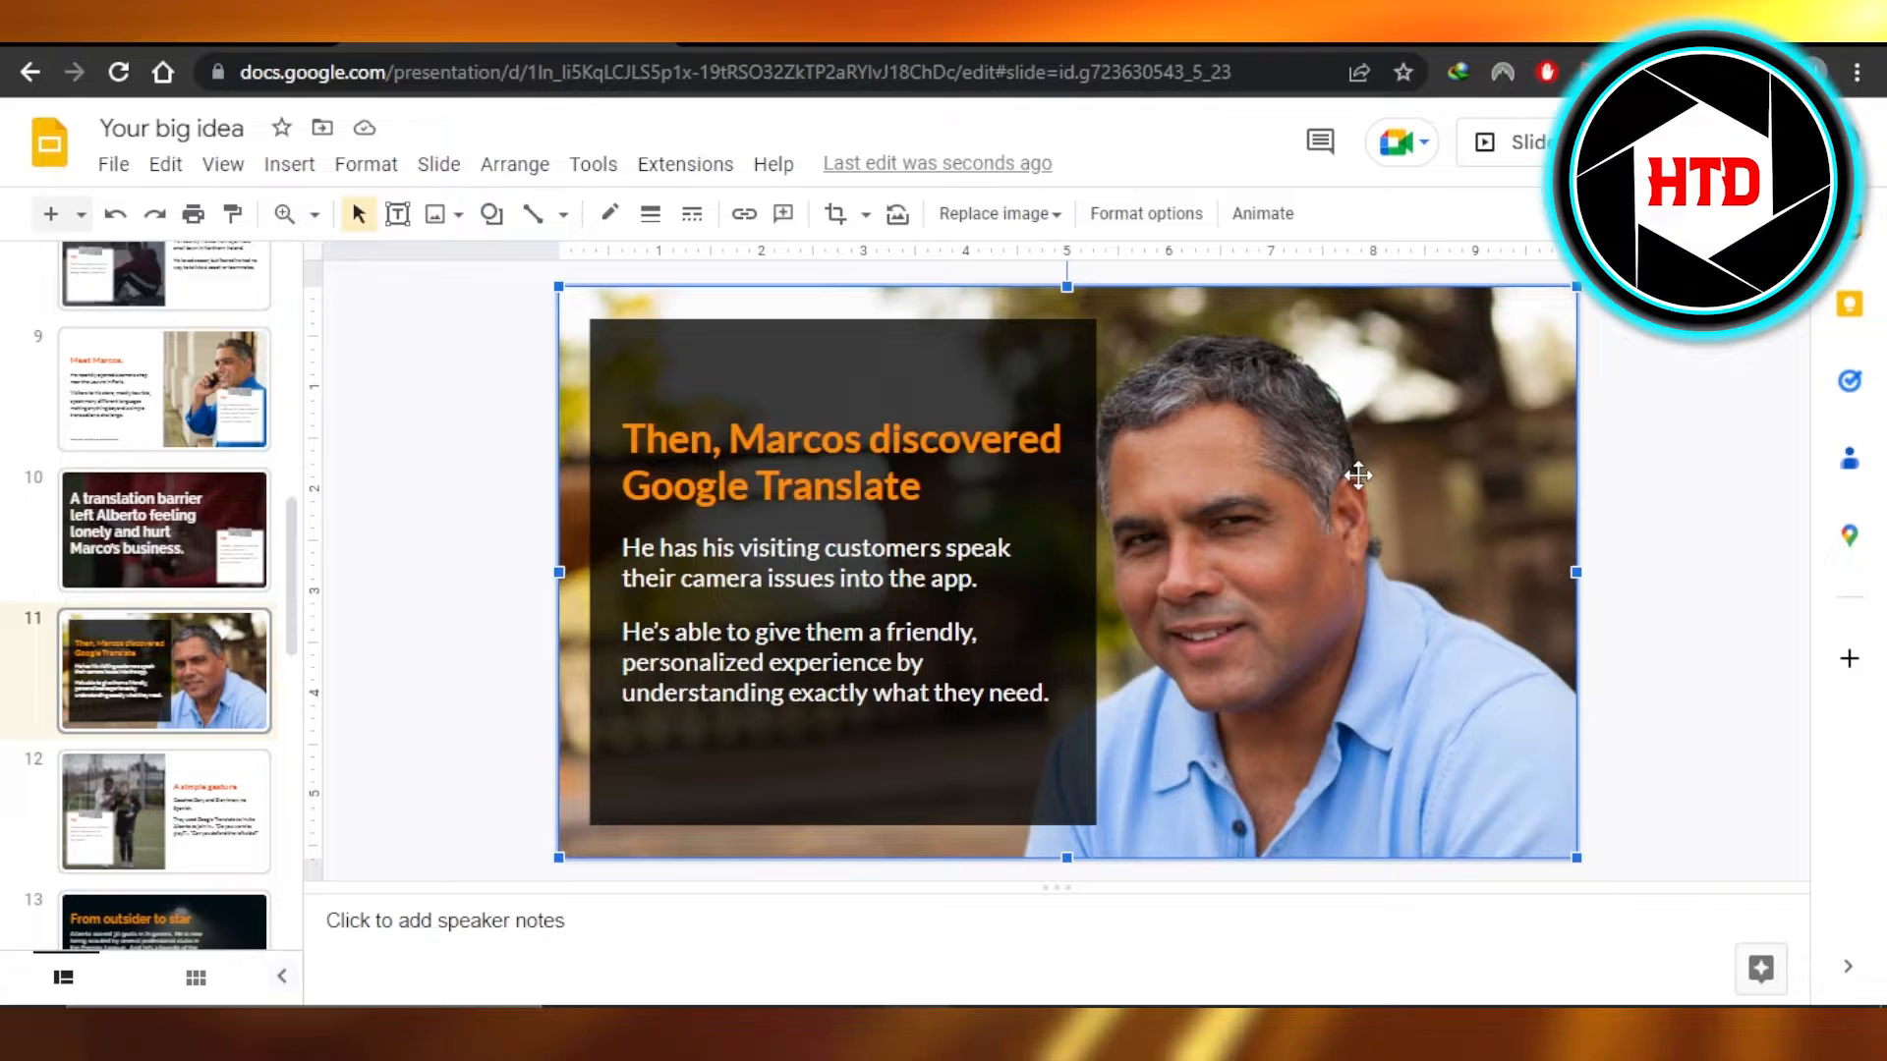
{"action": "mouse_move", "coordinate": [1274, 364]}
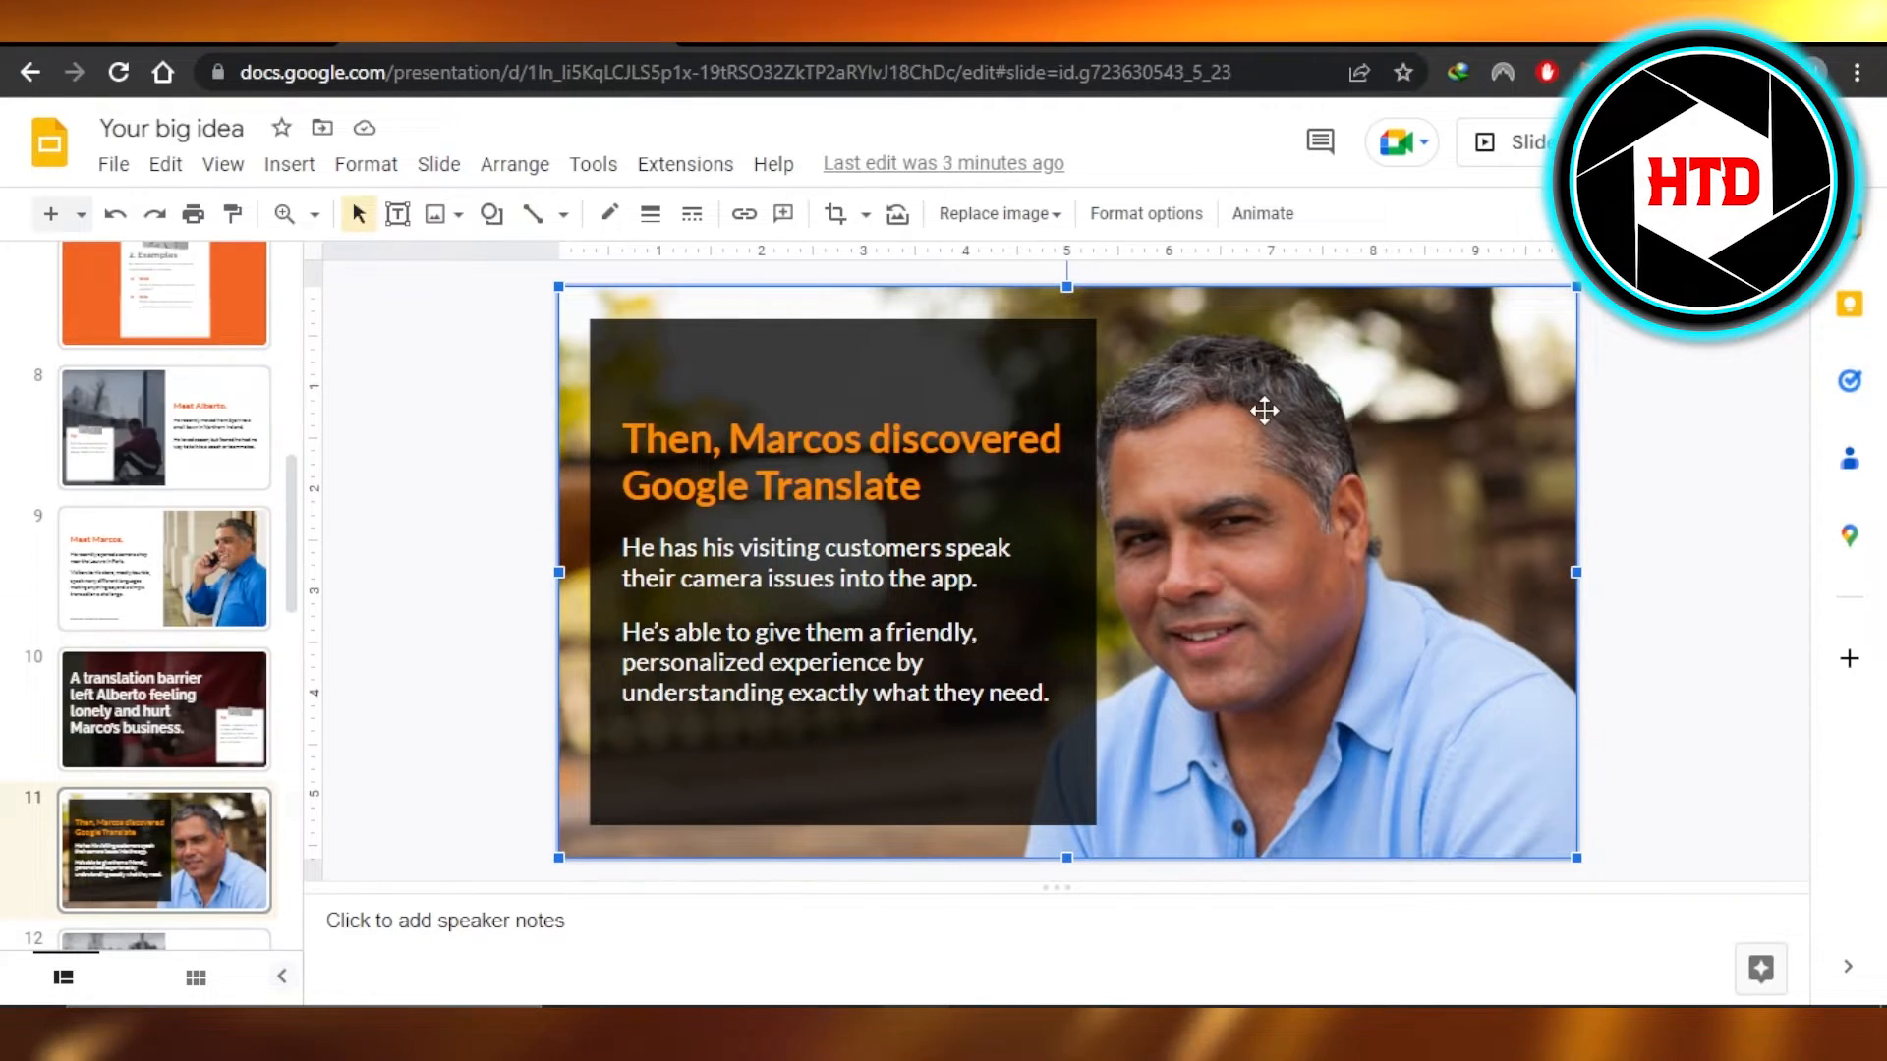
- Open Format options for slide 11's photo, trial transparency up to about a third, then return to zero
{"action": "right_click", "coordinate": [1264, 409]}
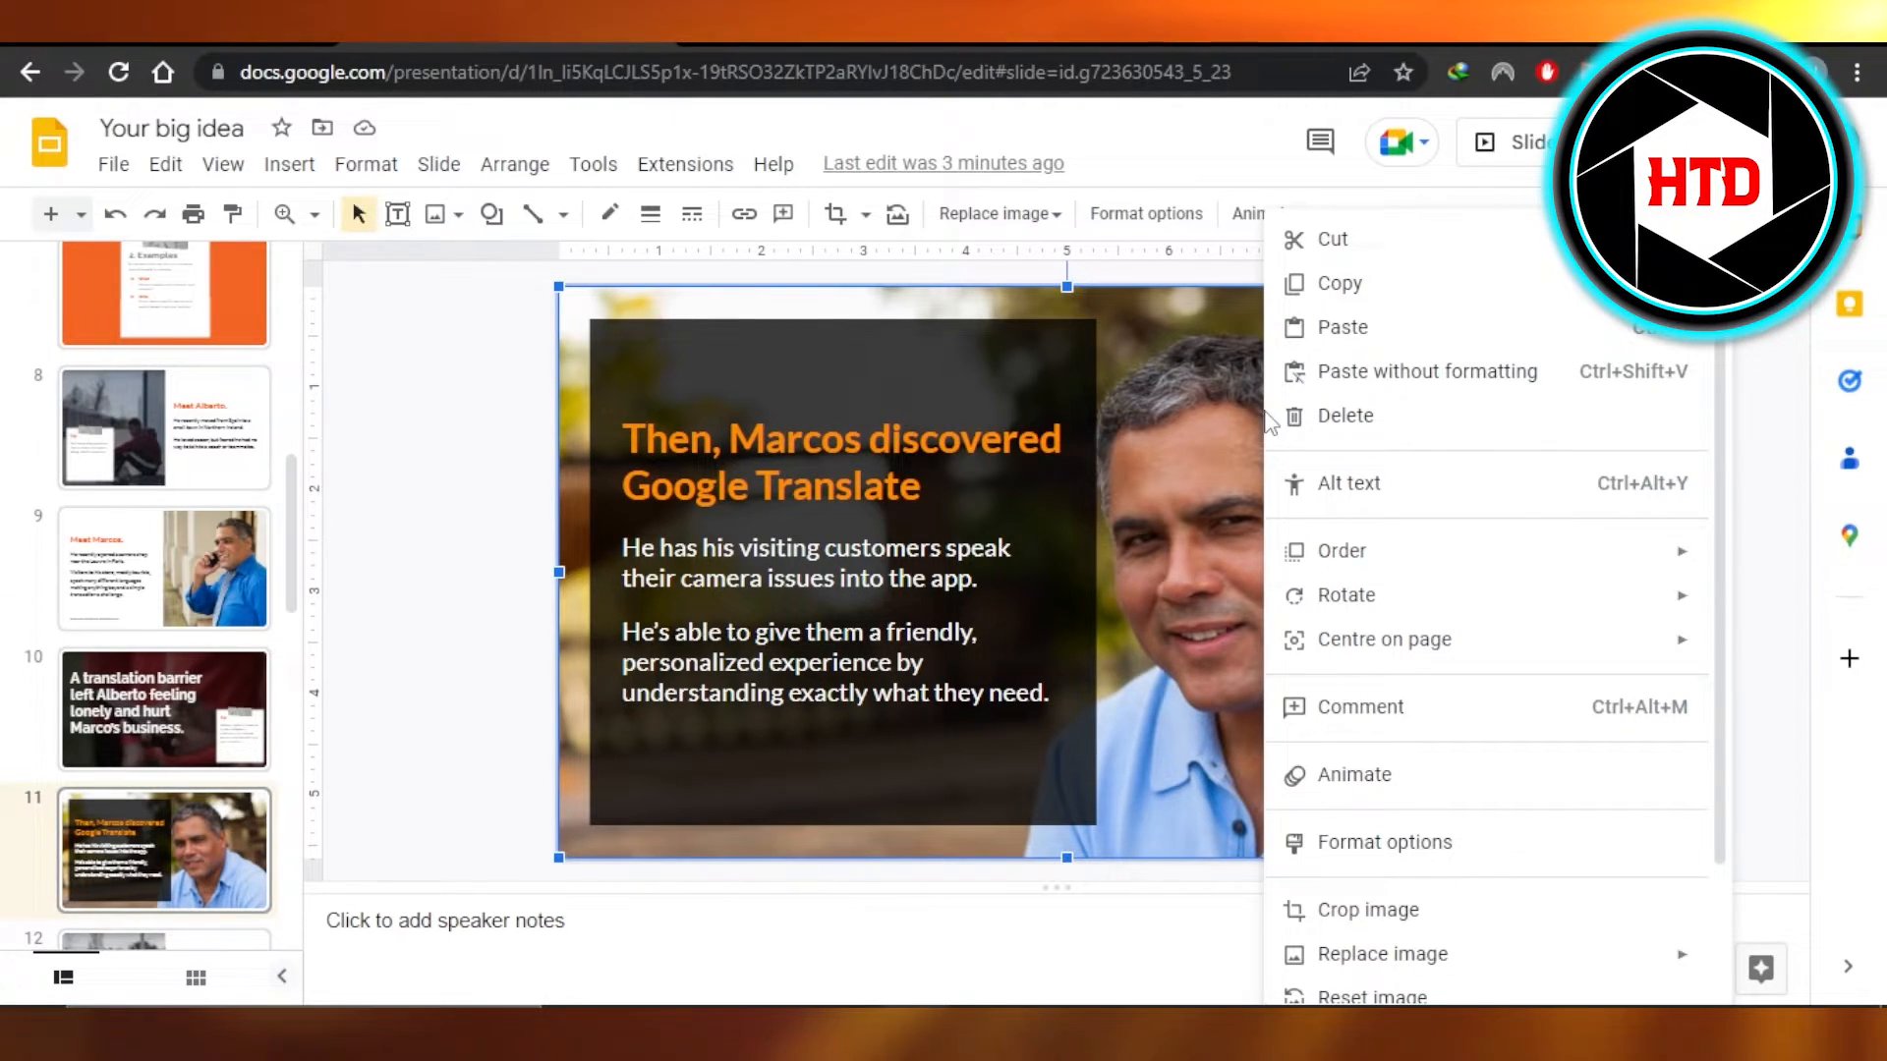
{"action": "mouse_move", "coordinate": [1384, 842]}
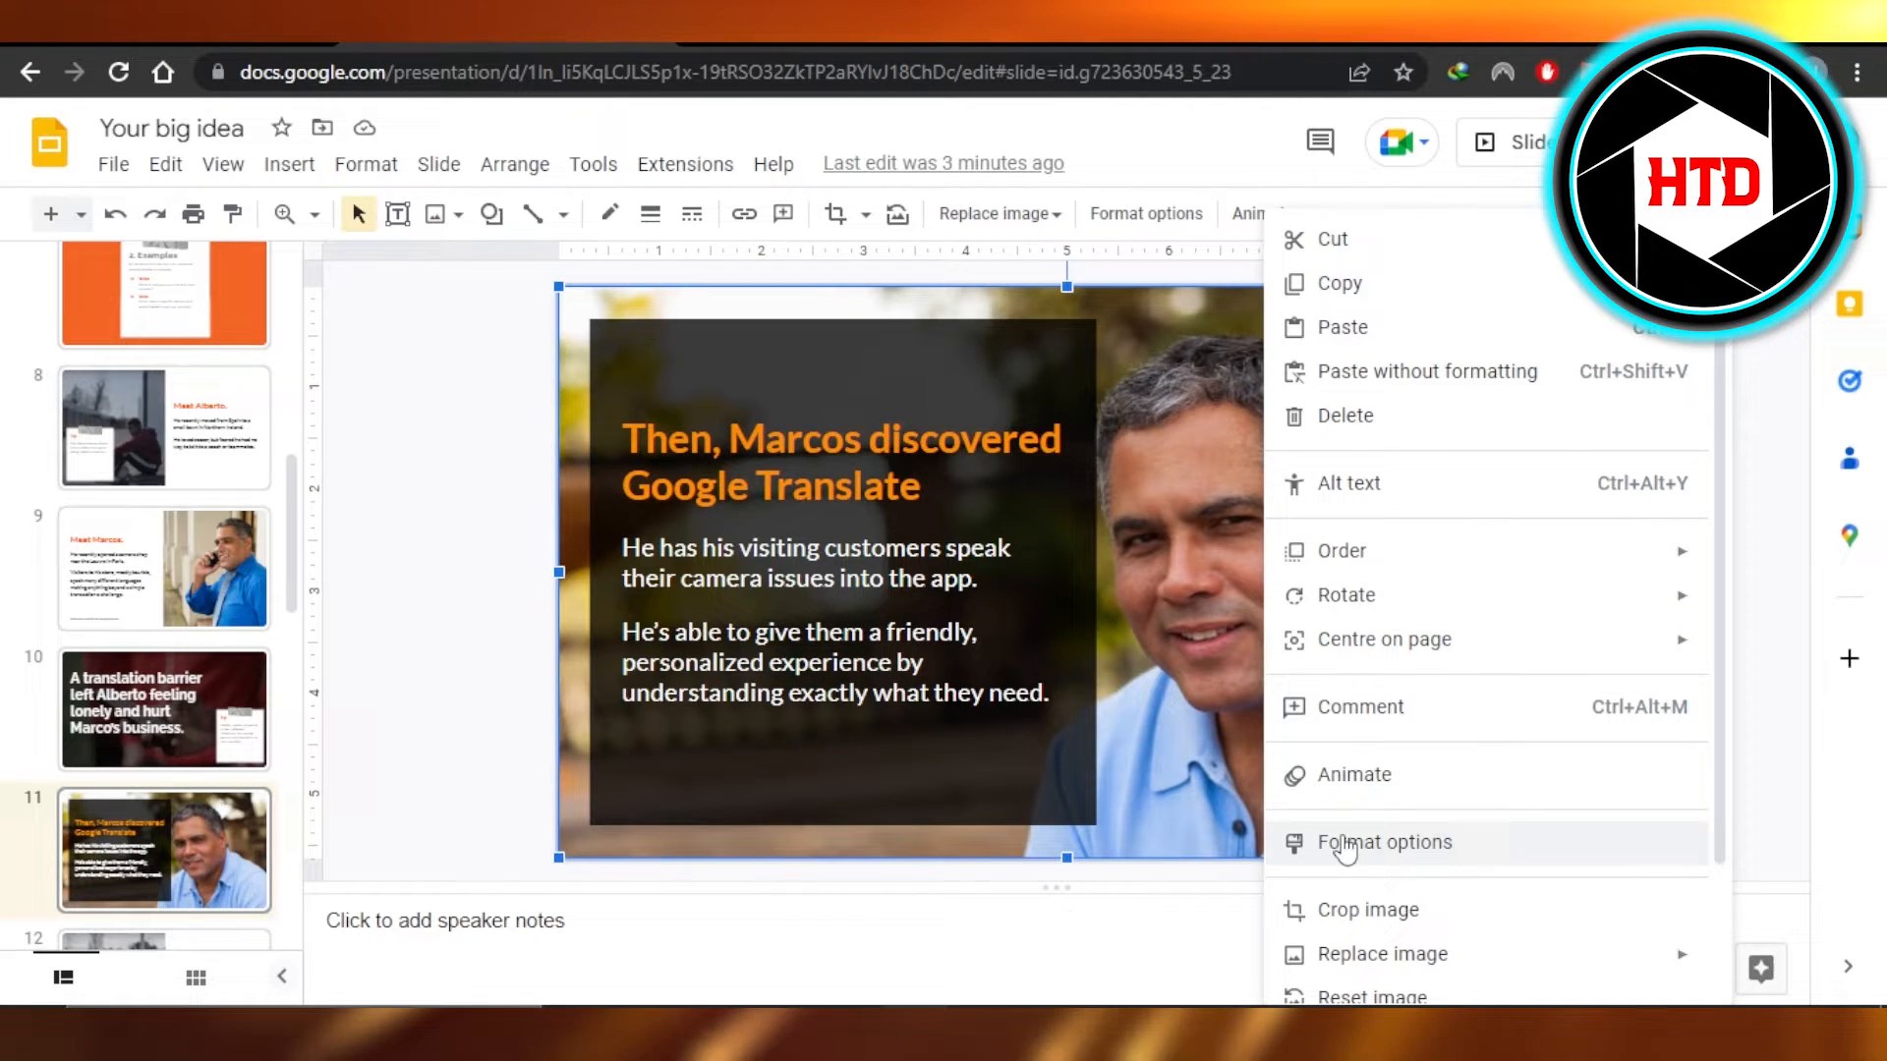
{"action": "left_click", "coordinate": [1383, 843]}
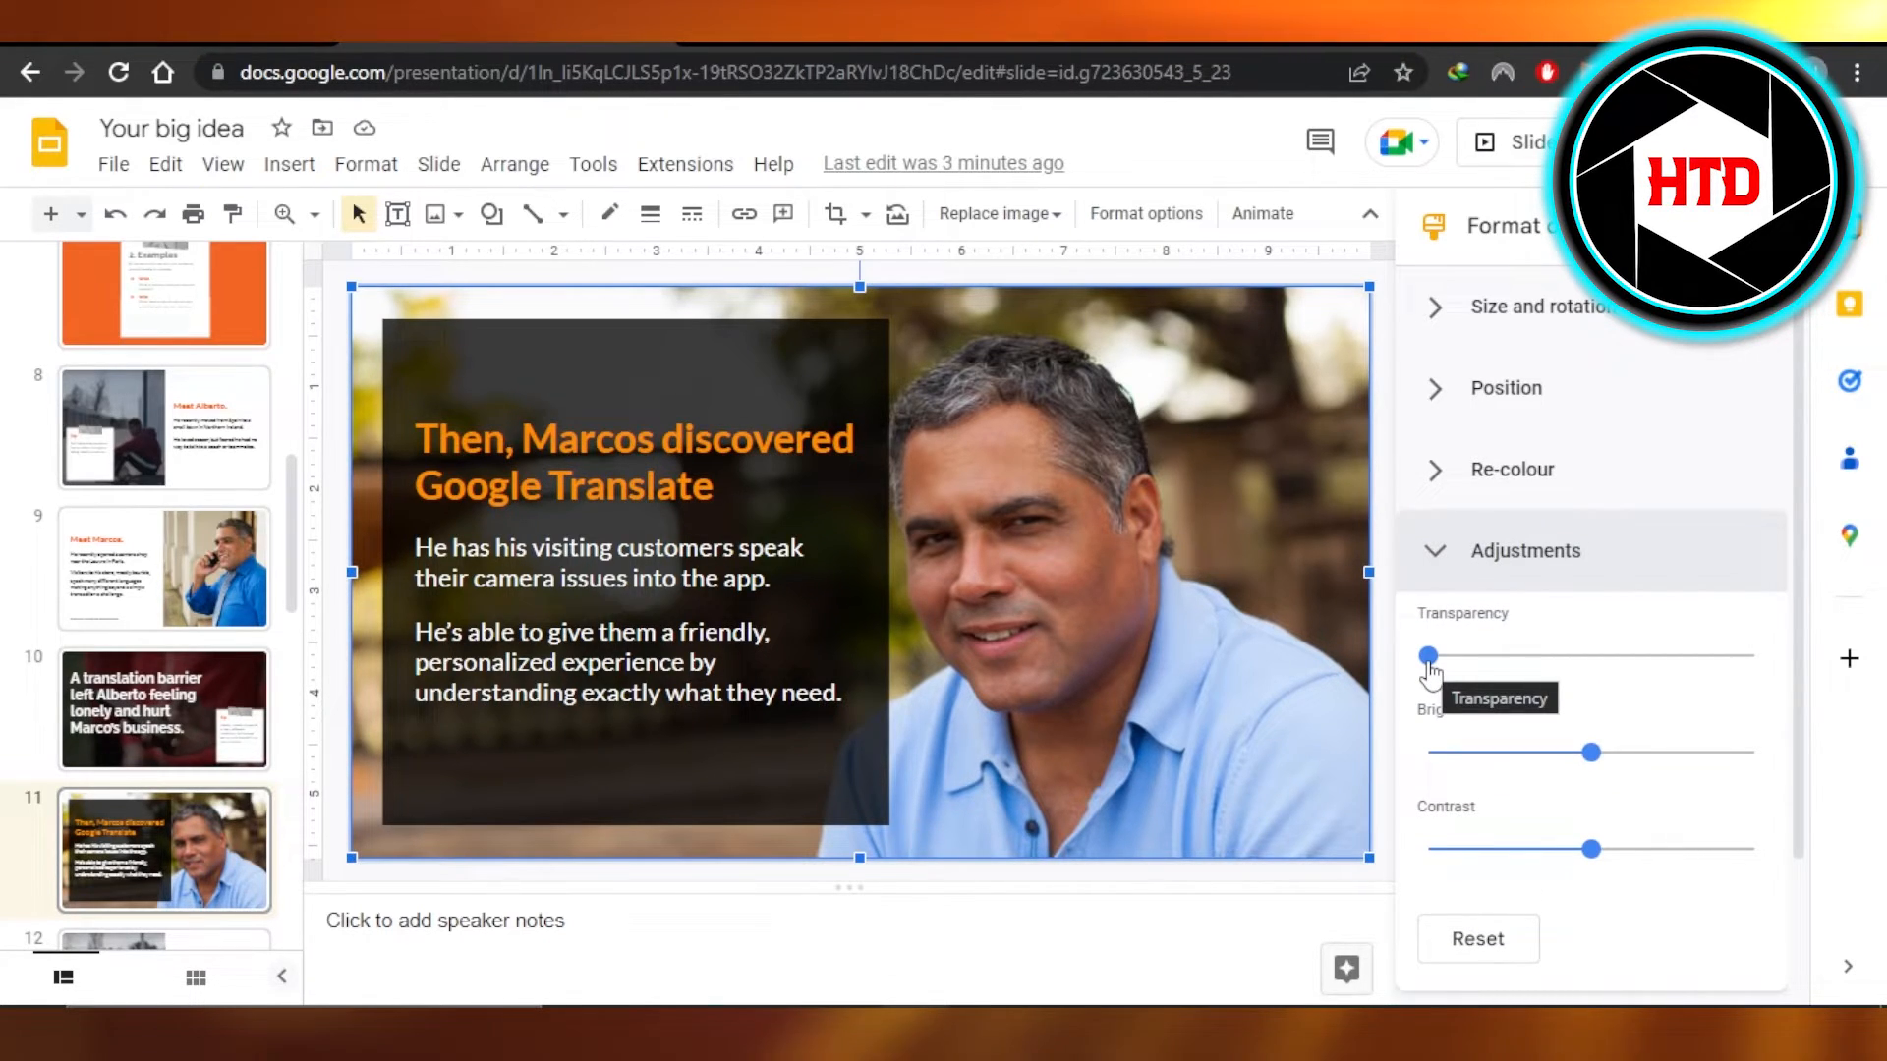
{"action": "left_click_drag", "start_coordinate": [1430, 655], "coordinate": [1453, 655]}
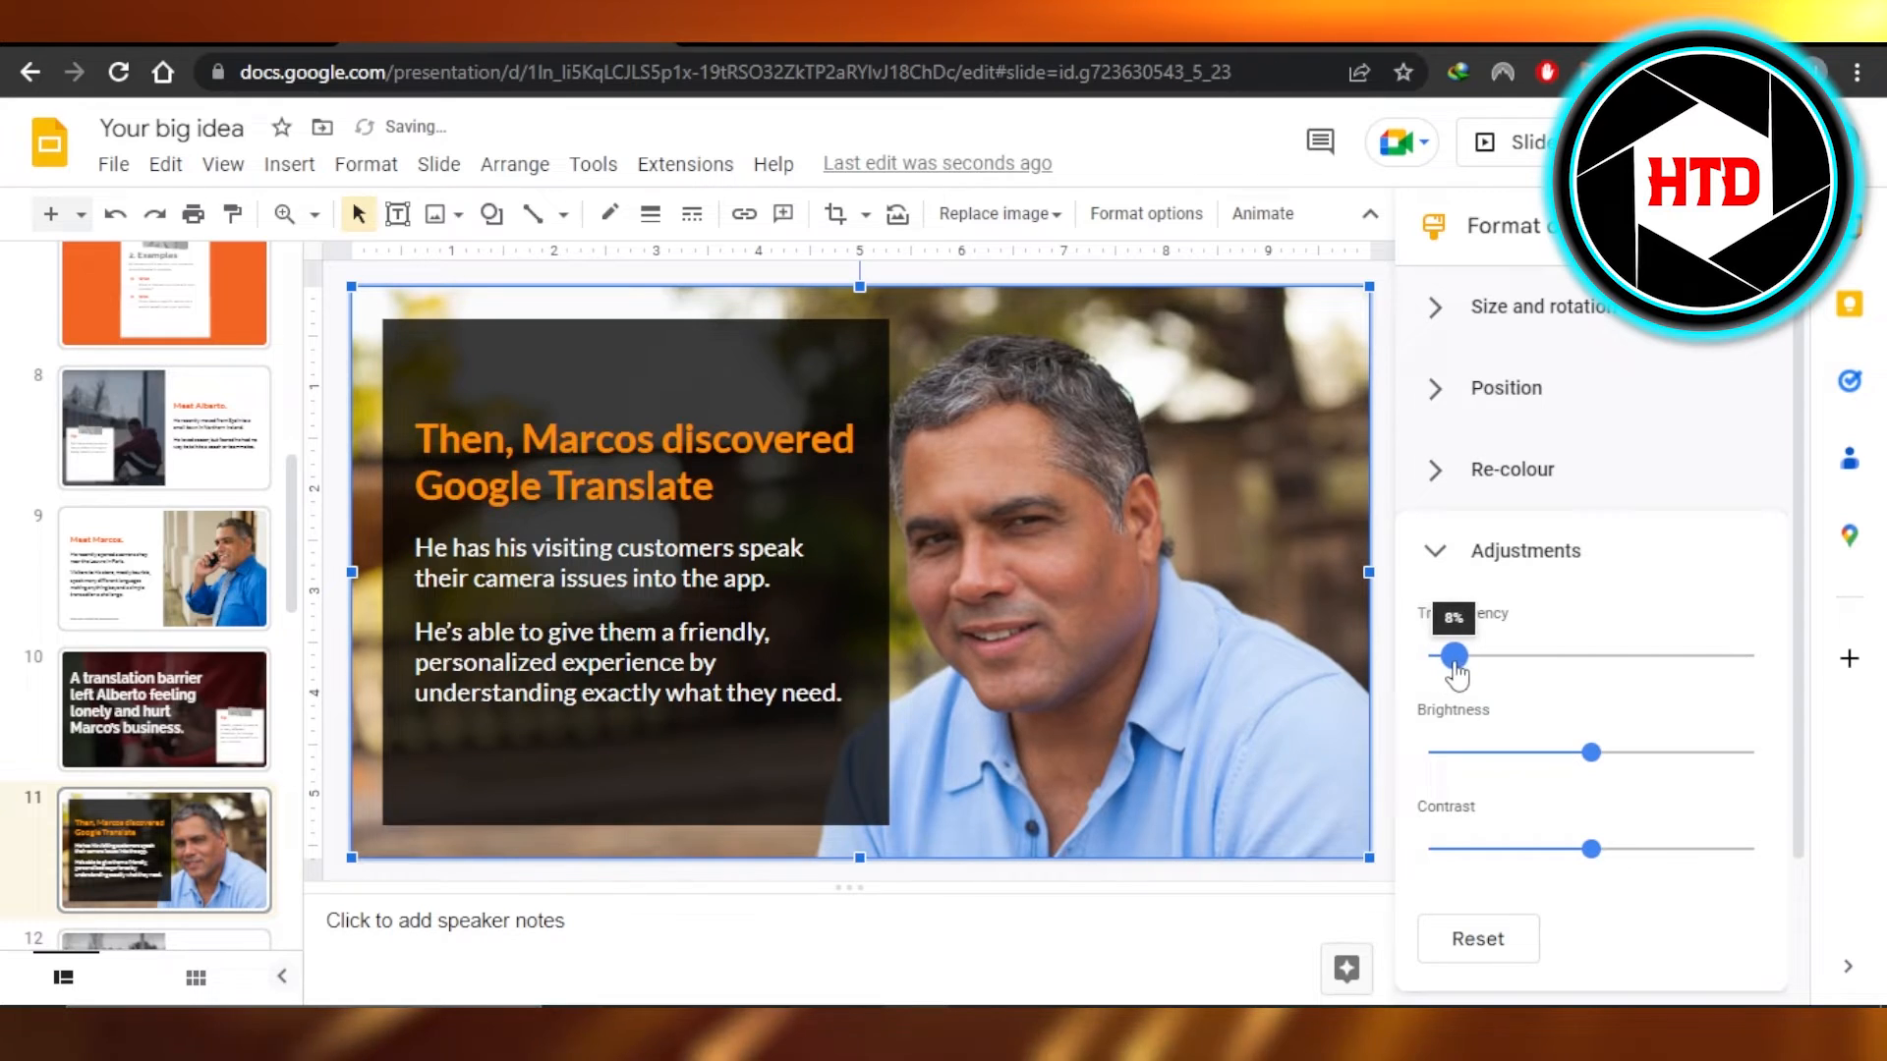
{"action": "left_click_drag", "start_coordinate": [1453, 654], "coordinate": [1546, 655]}
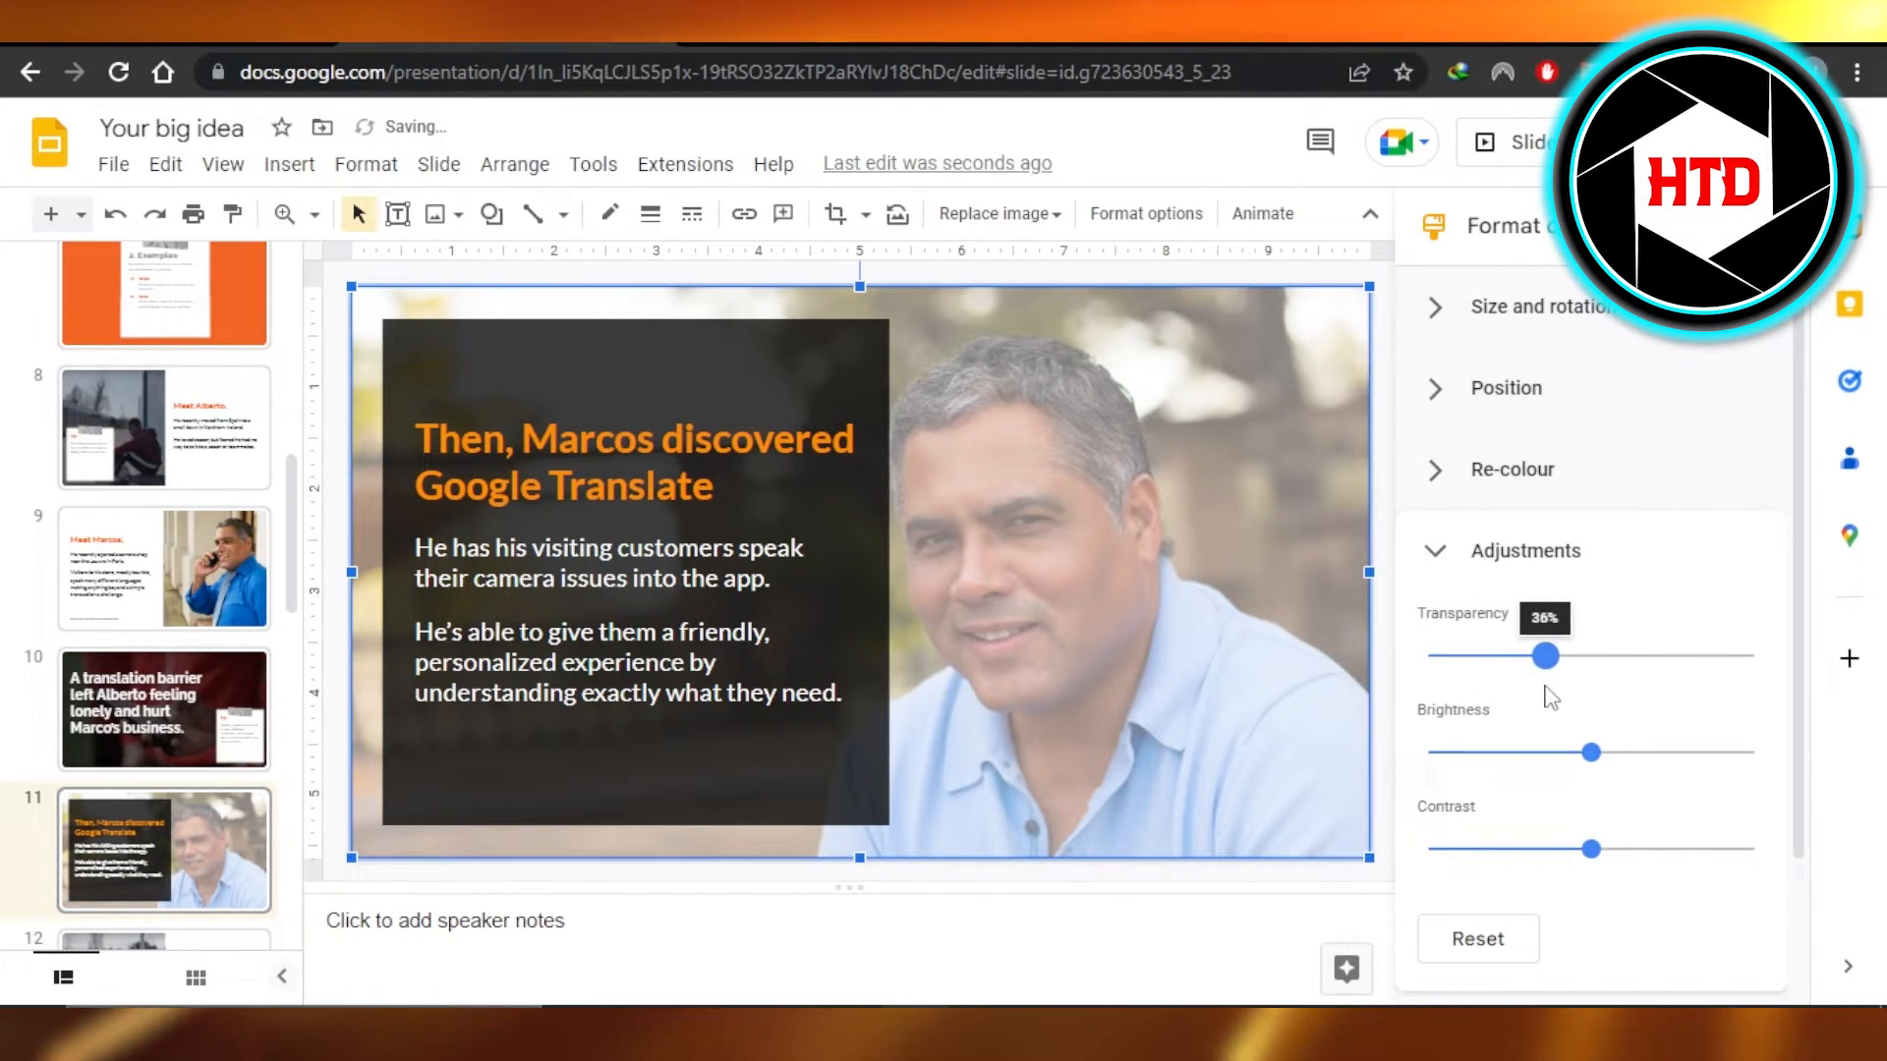
{"action": "left_click_drag", "start_coordinate": [1546, 654], "coordinate": [1497, 655]}
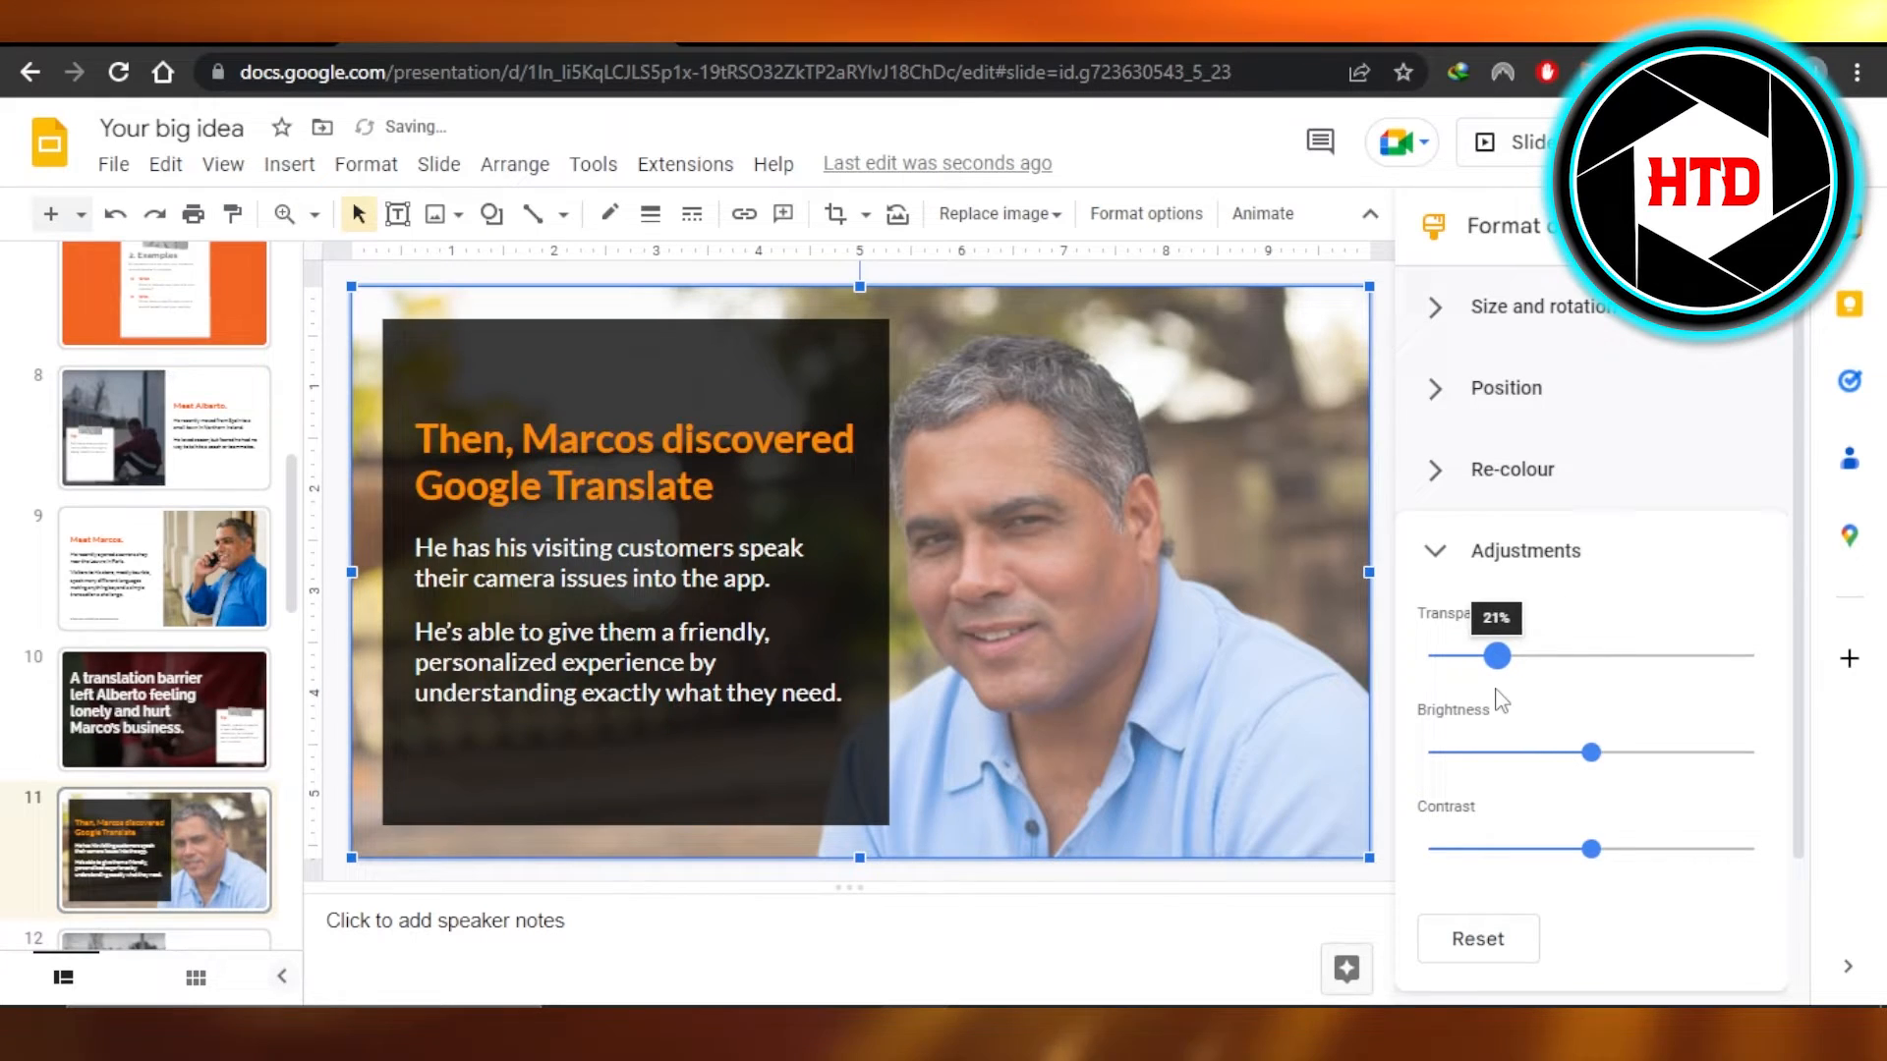
{"action": "left_click_drag", "start_coordinate": [1495, 654], "coordinate": [1464, 655]}
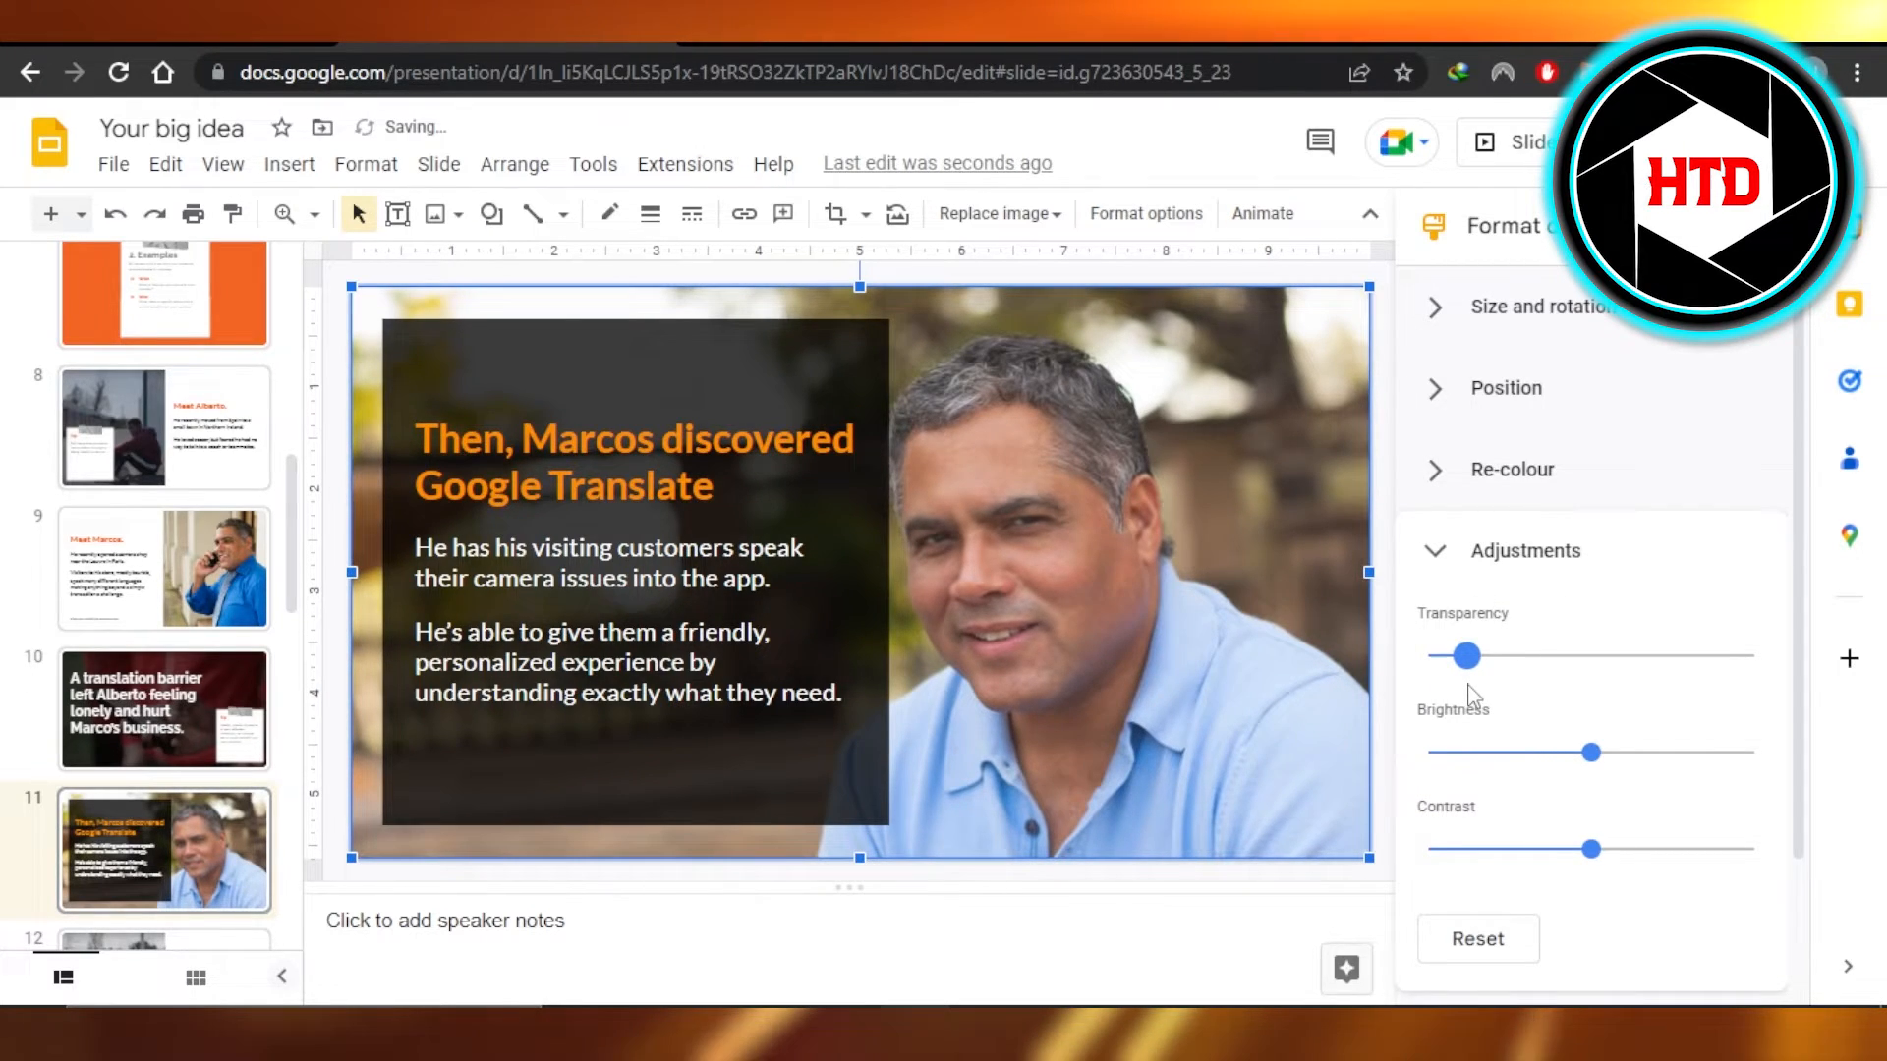
{"action": "left_click_drag", "start_coordinate": [1464, 655], "coordinate": [1431, 655]}
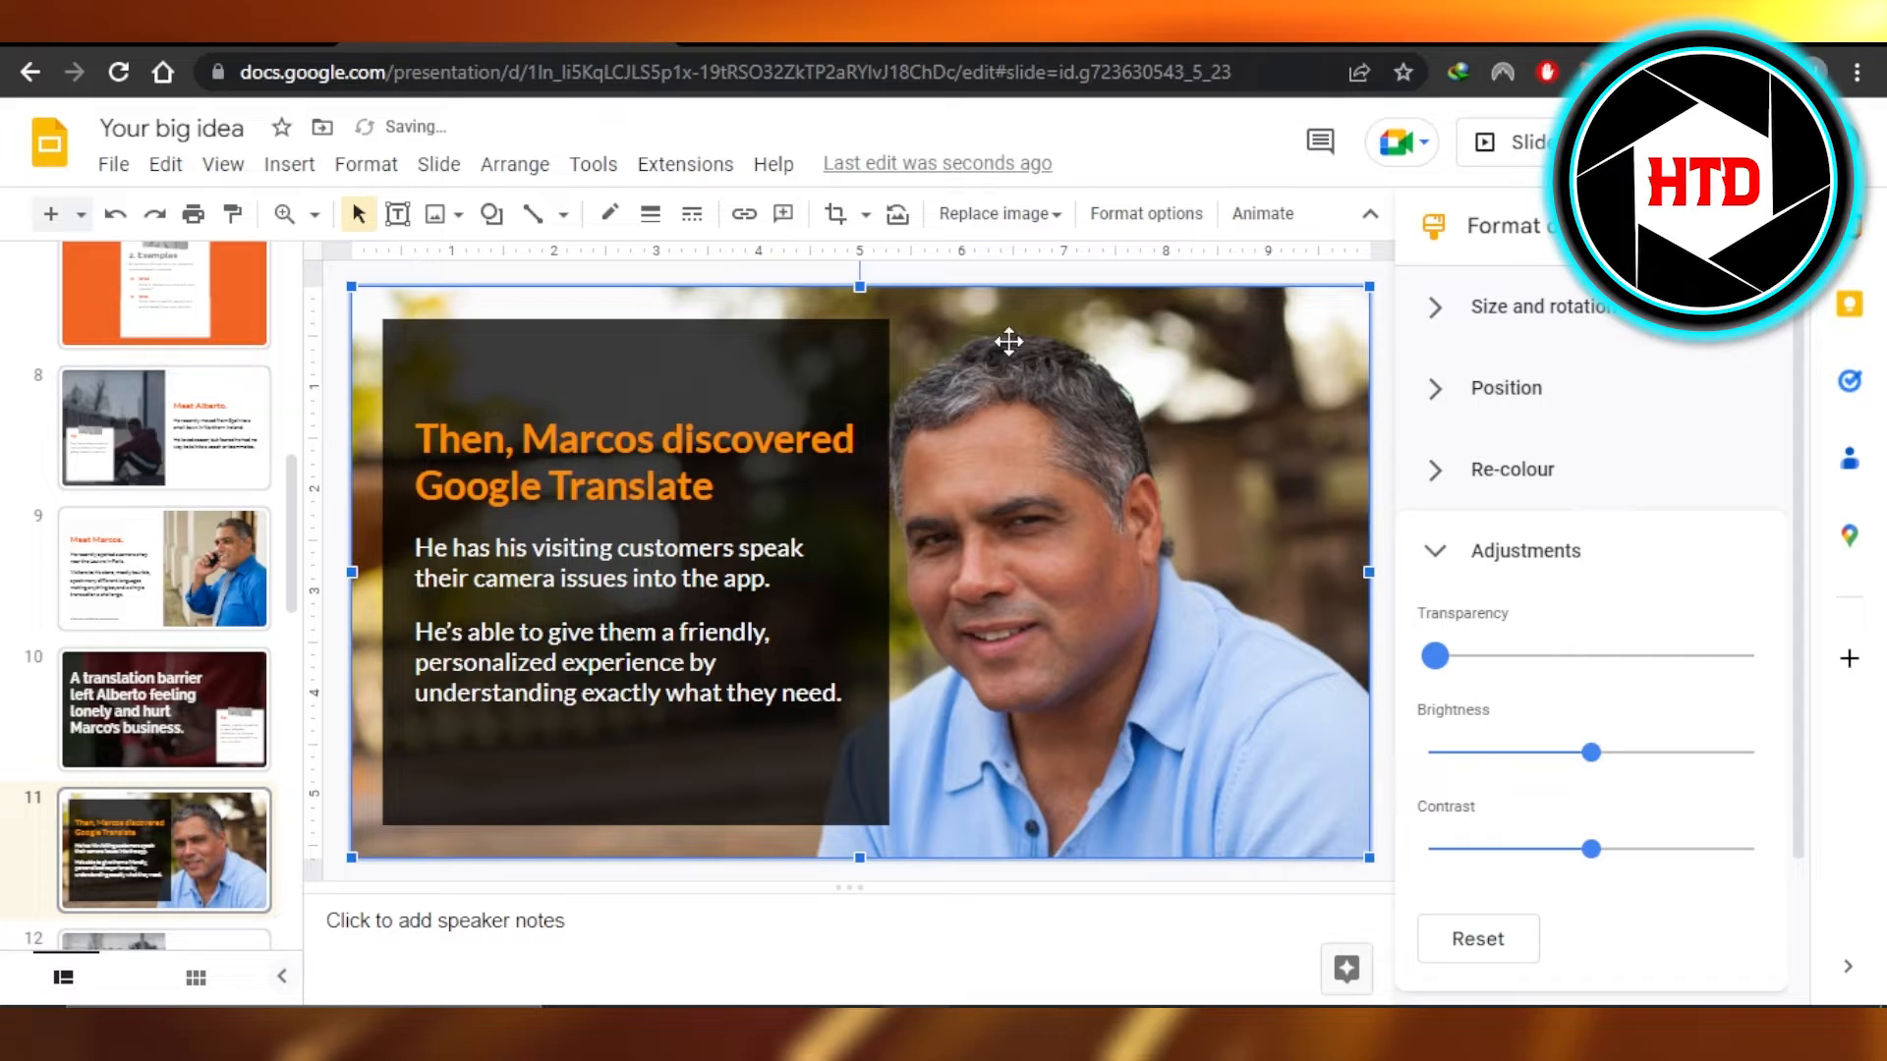
- Open the Format options Adjustments settings for slide 9's phone-call photo
{"action": "left_click", "coordinate": [165, 568]}
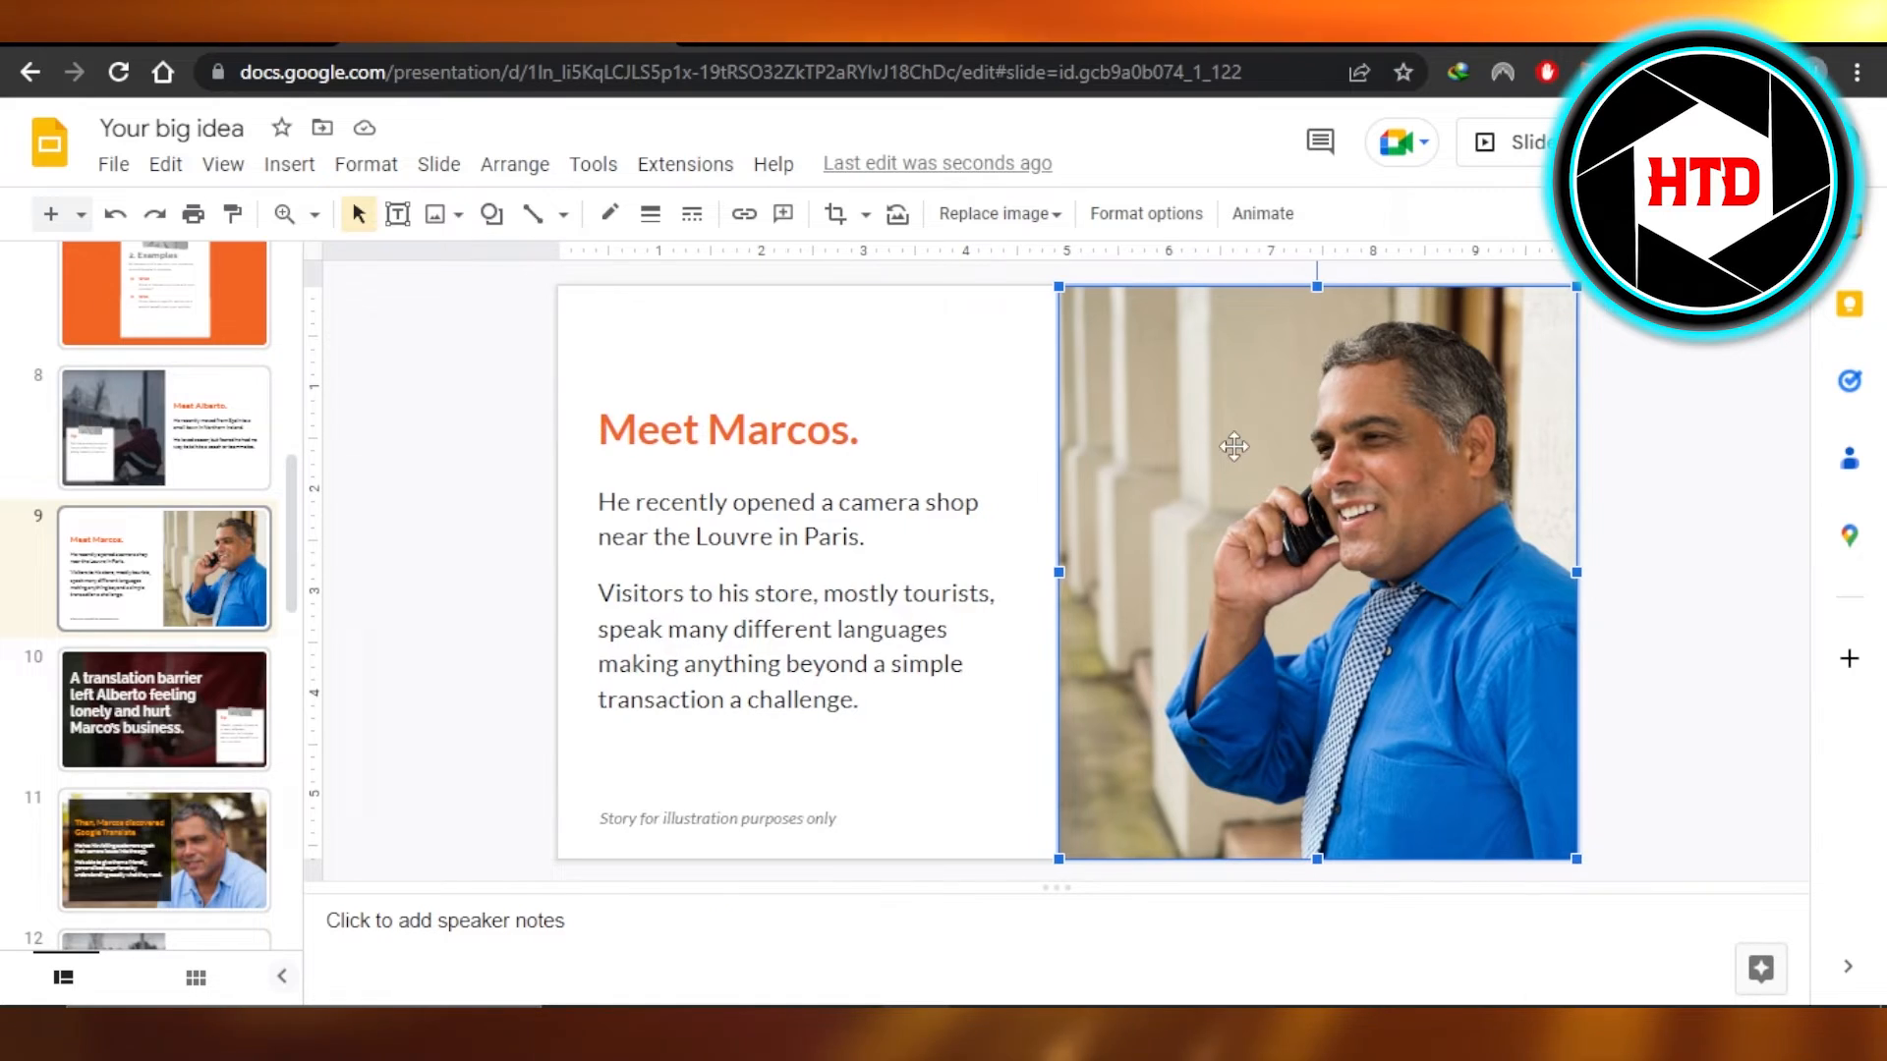
{"action": "right_click", "coordinate": [1233, 446]}
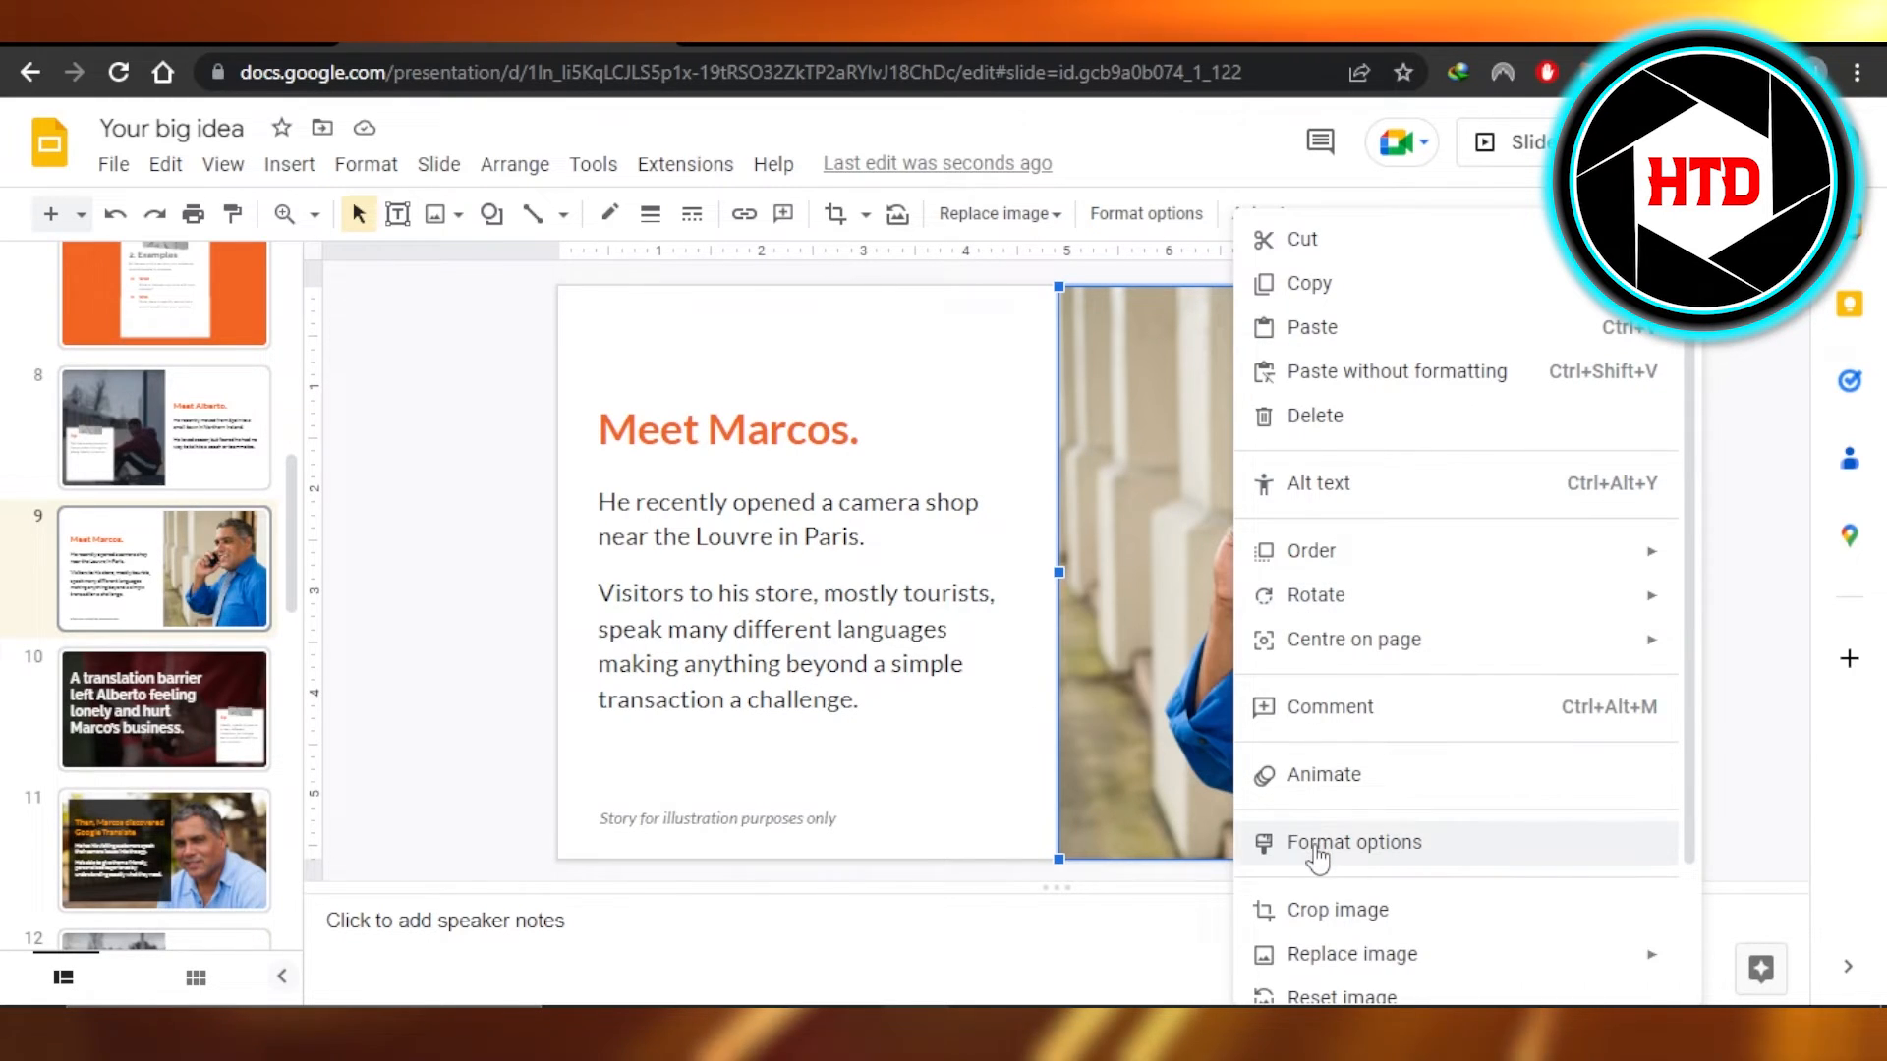
{"action": "left_click", "coordinate": [1352, 843]}
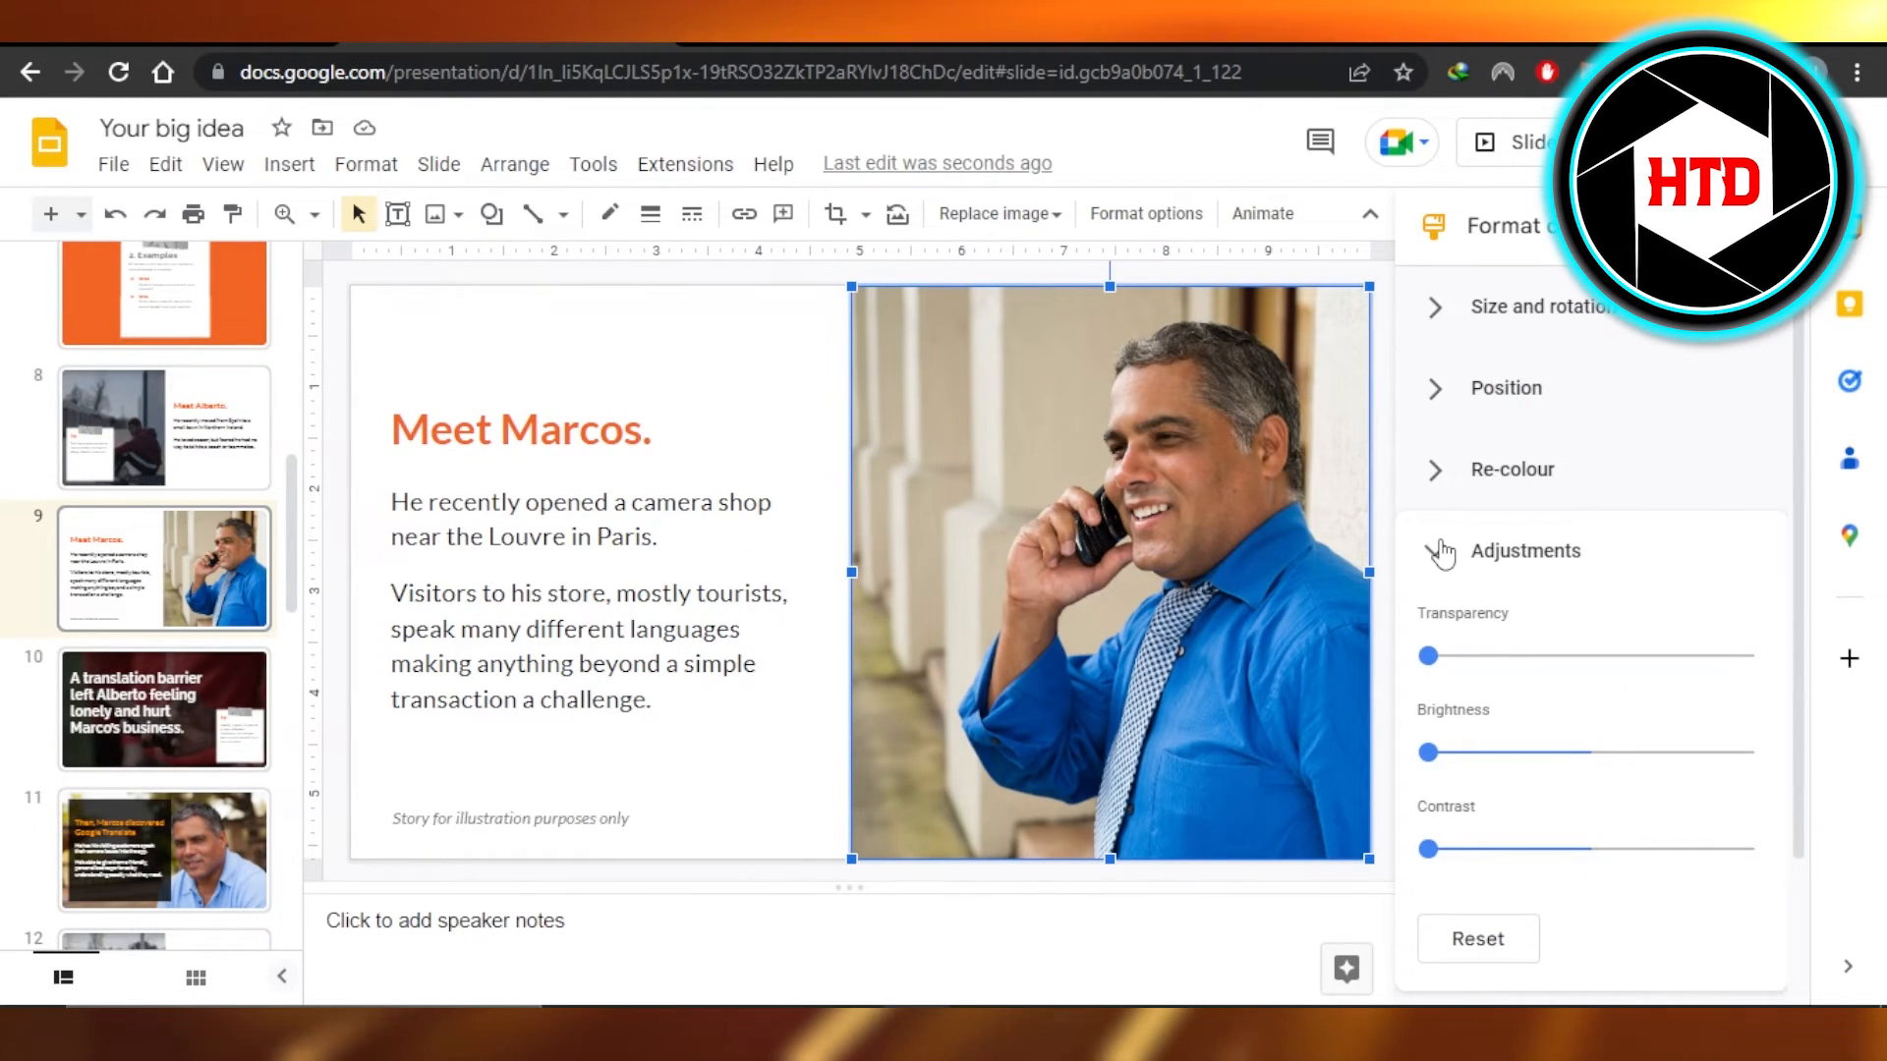
{"action": "left_click", "coordinate": [1435, 552]}
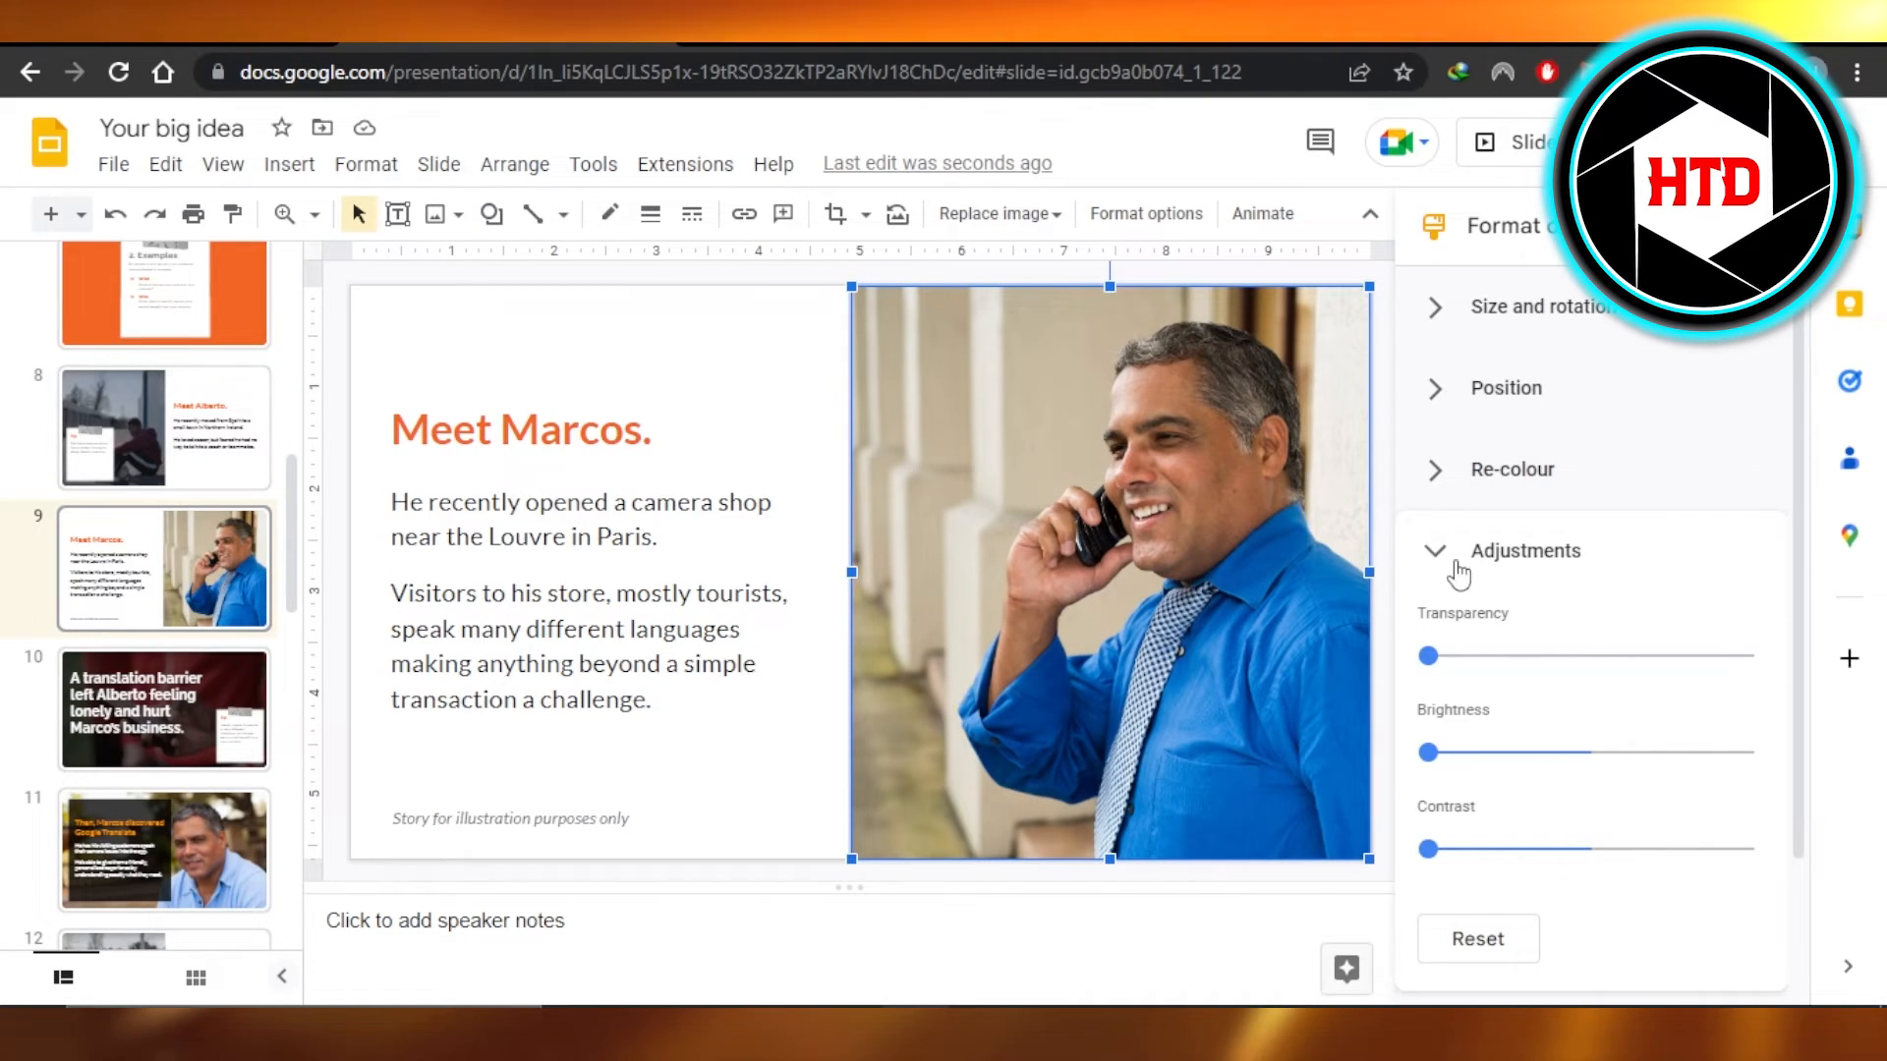
- Trial transparency levels up to nearly half, settling on about 5% transparency
{"action": "left_click_drag", "start_coordinate": [1424, 656], "coordinate": [1514, 655]}
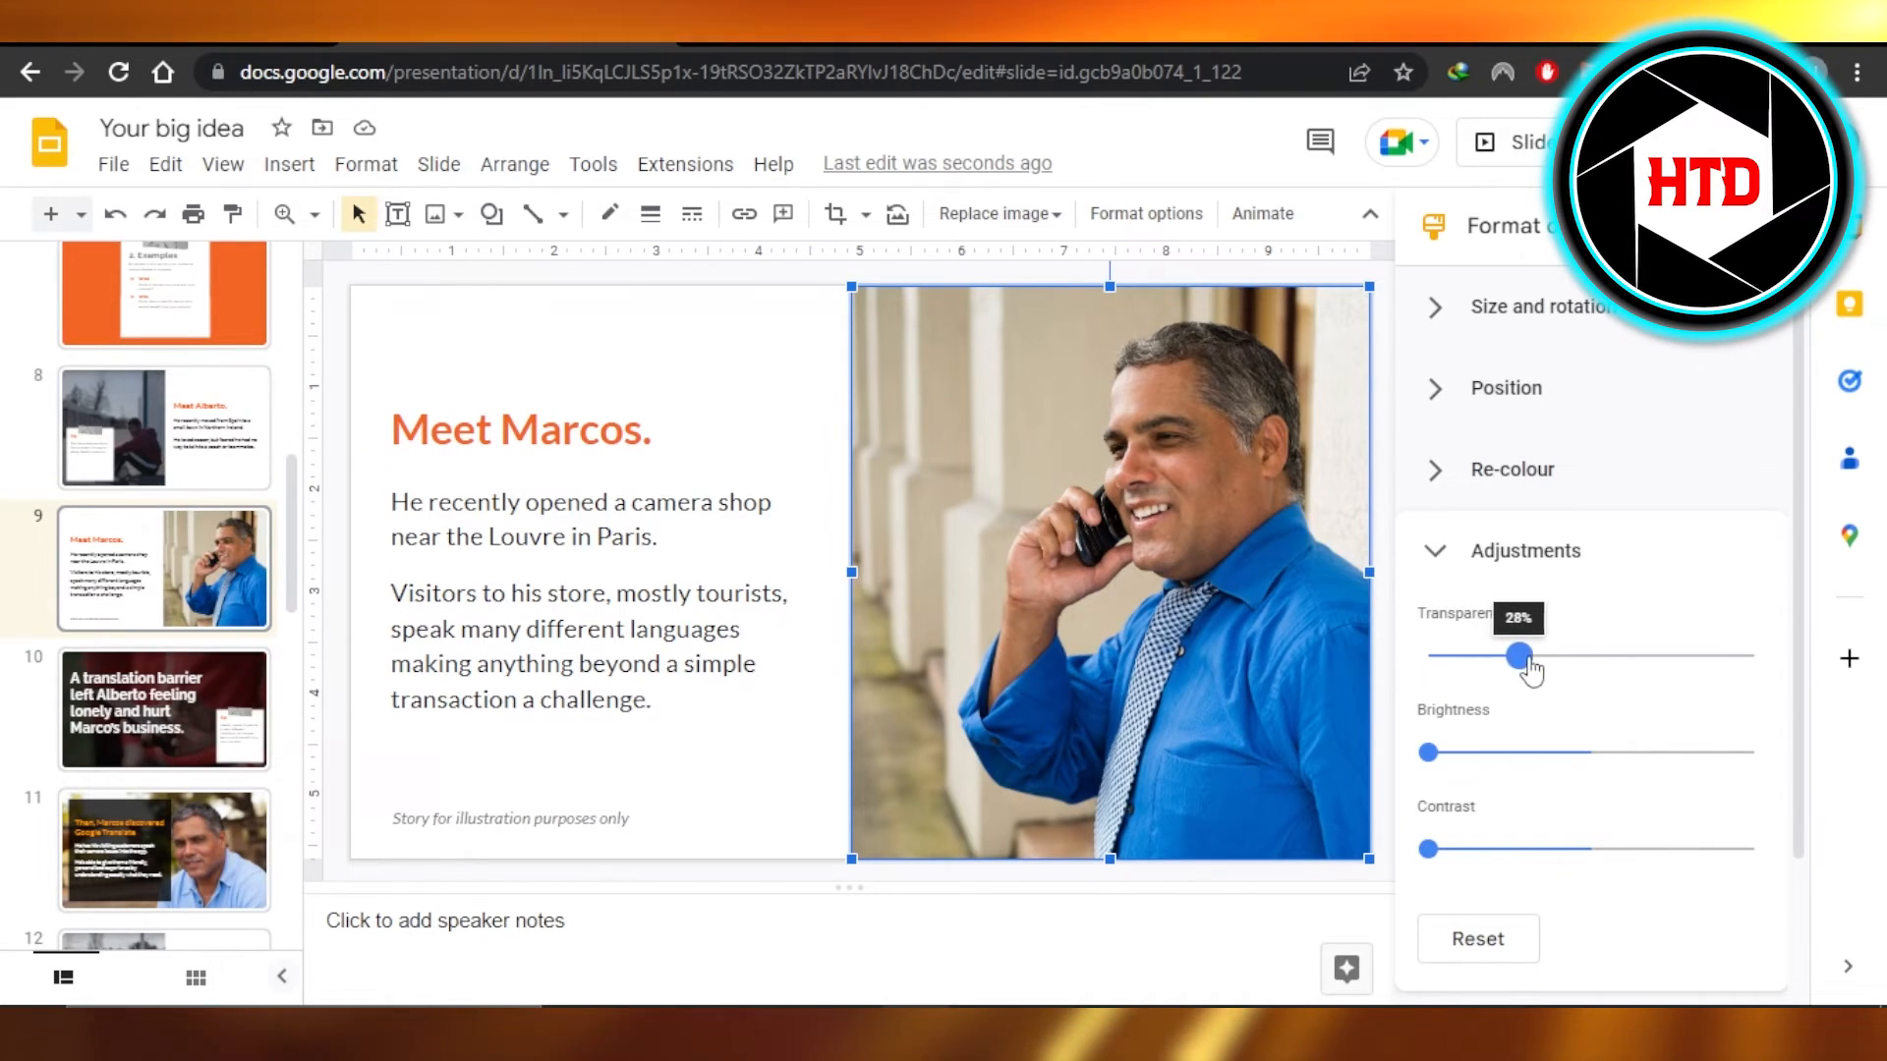
{"action": "left_click_drag", "start_coordinate": [1518, 655], "coordinate": [1462, 655]}
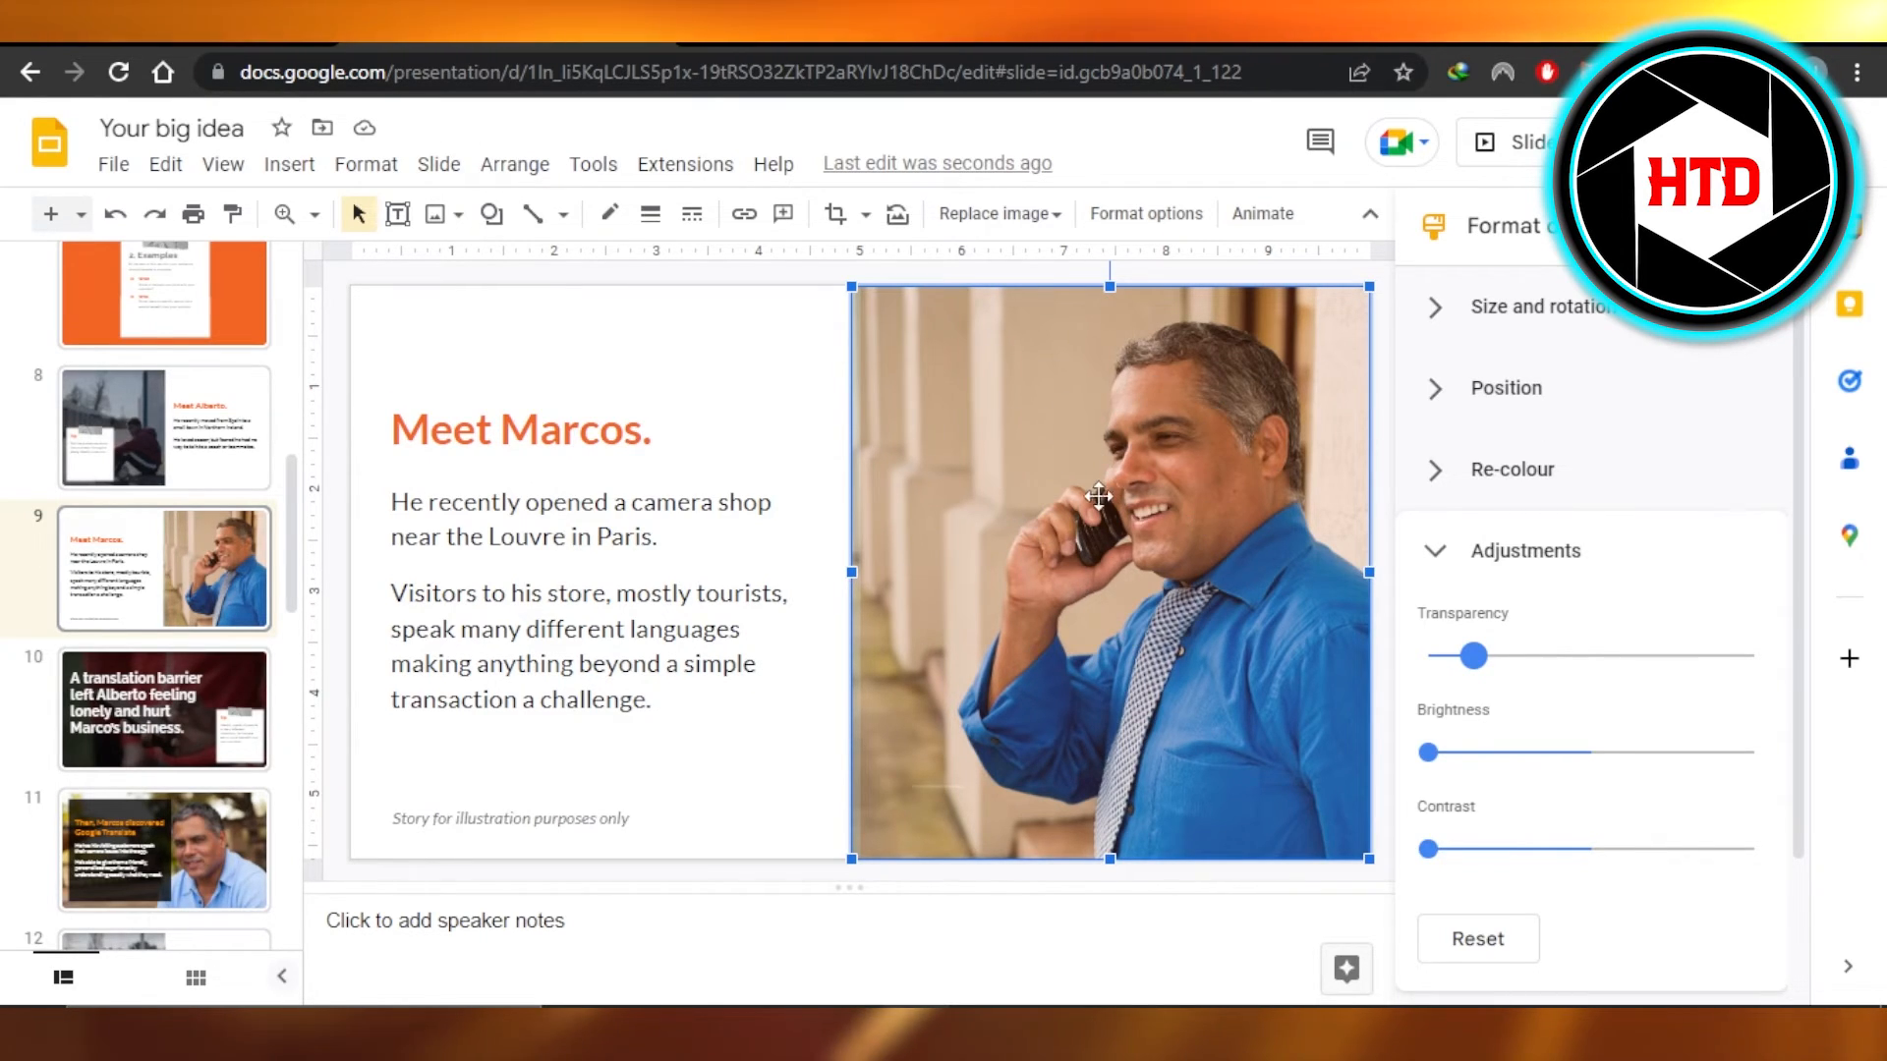
{"action": "left_click_drag", "start_coordinate": [1459, 656], "coordinate": [1575, 656]}
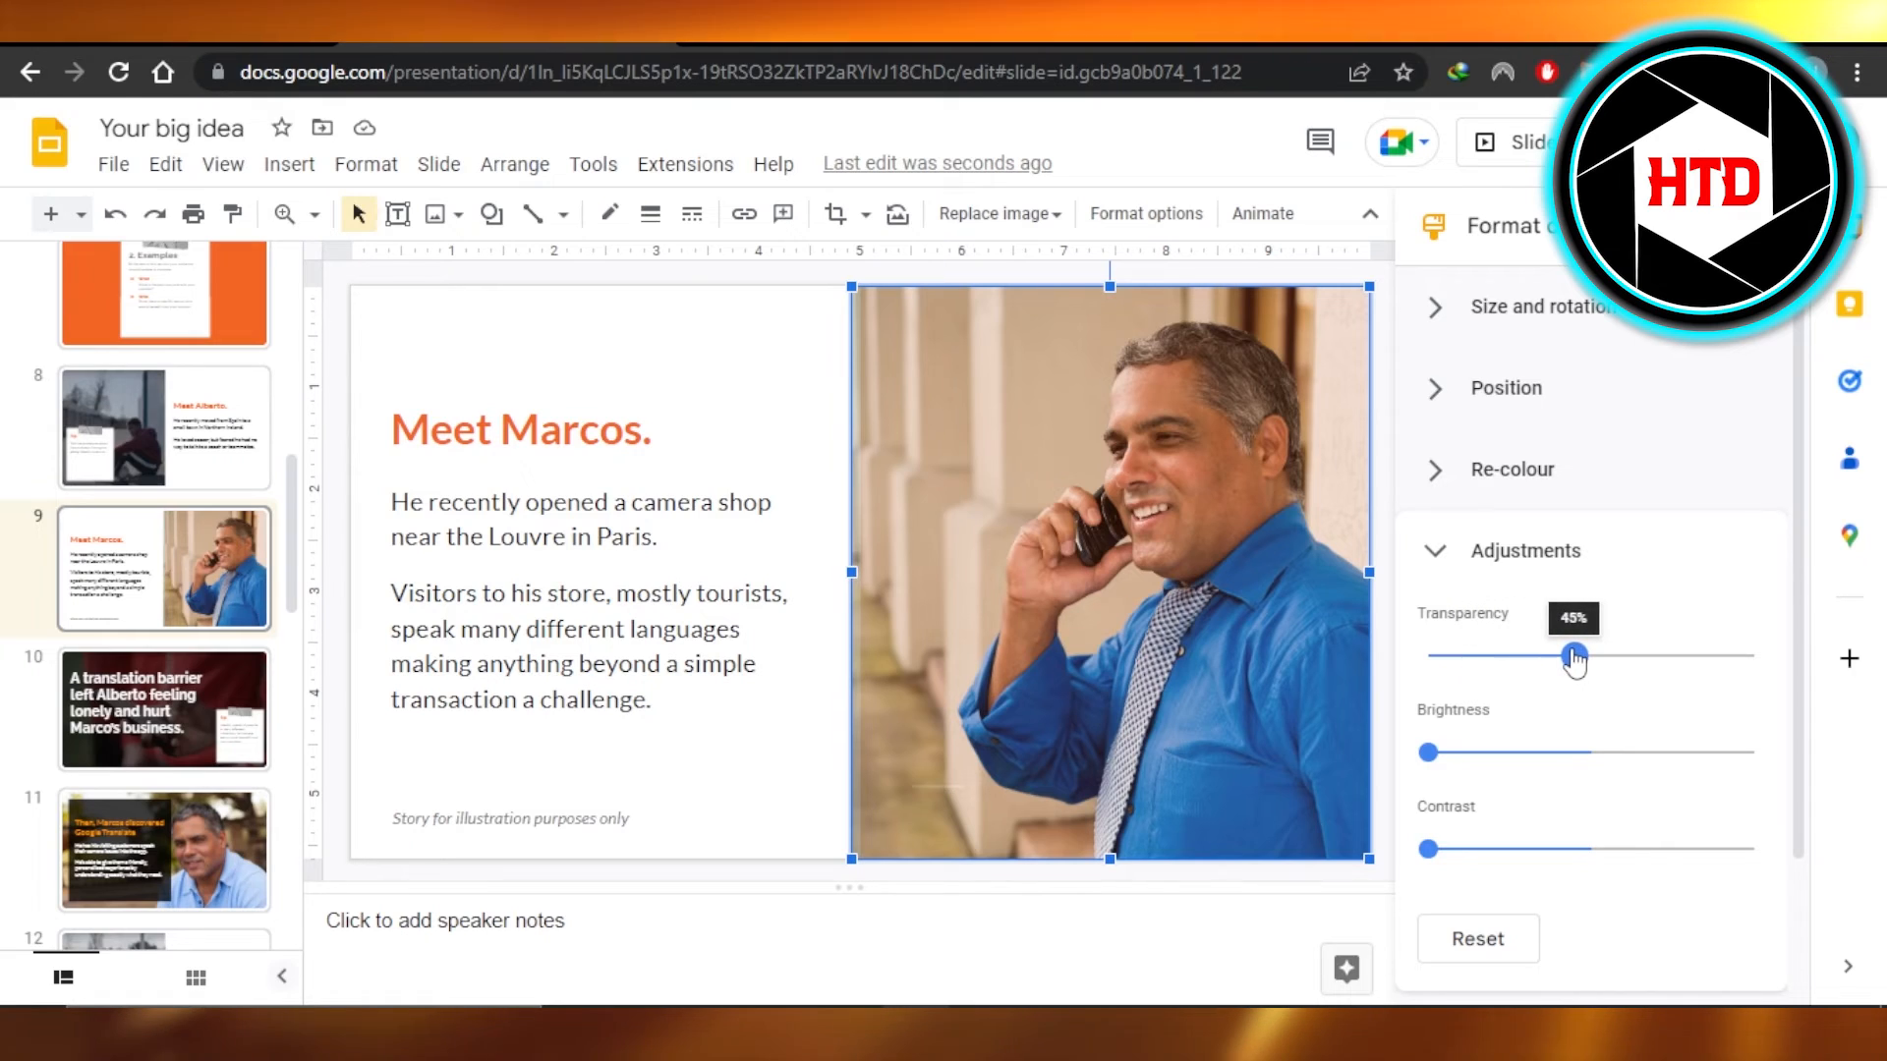
{"action": "left_click_drag", "start_coordinate": [1577, 654], "coordinate": [1476, 655]}
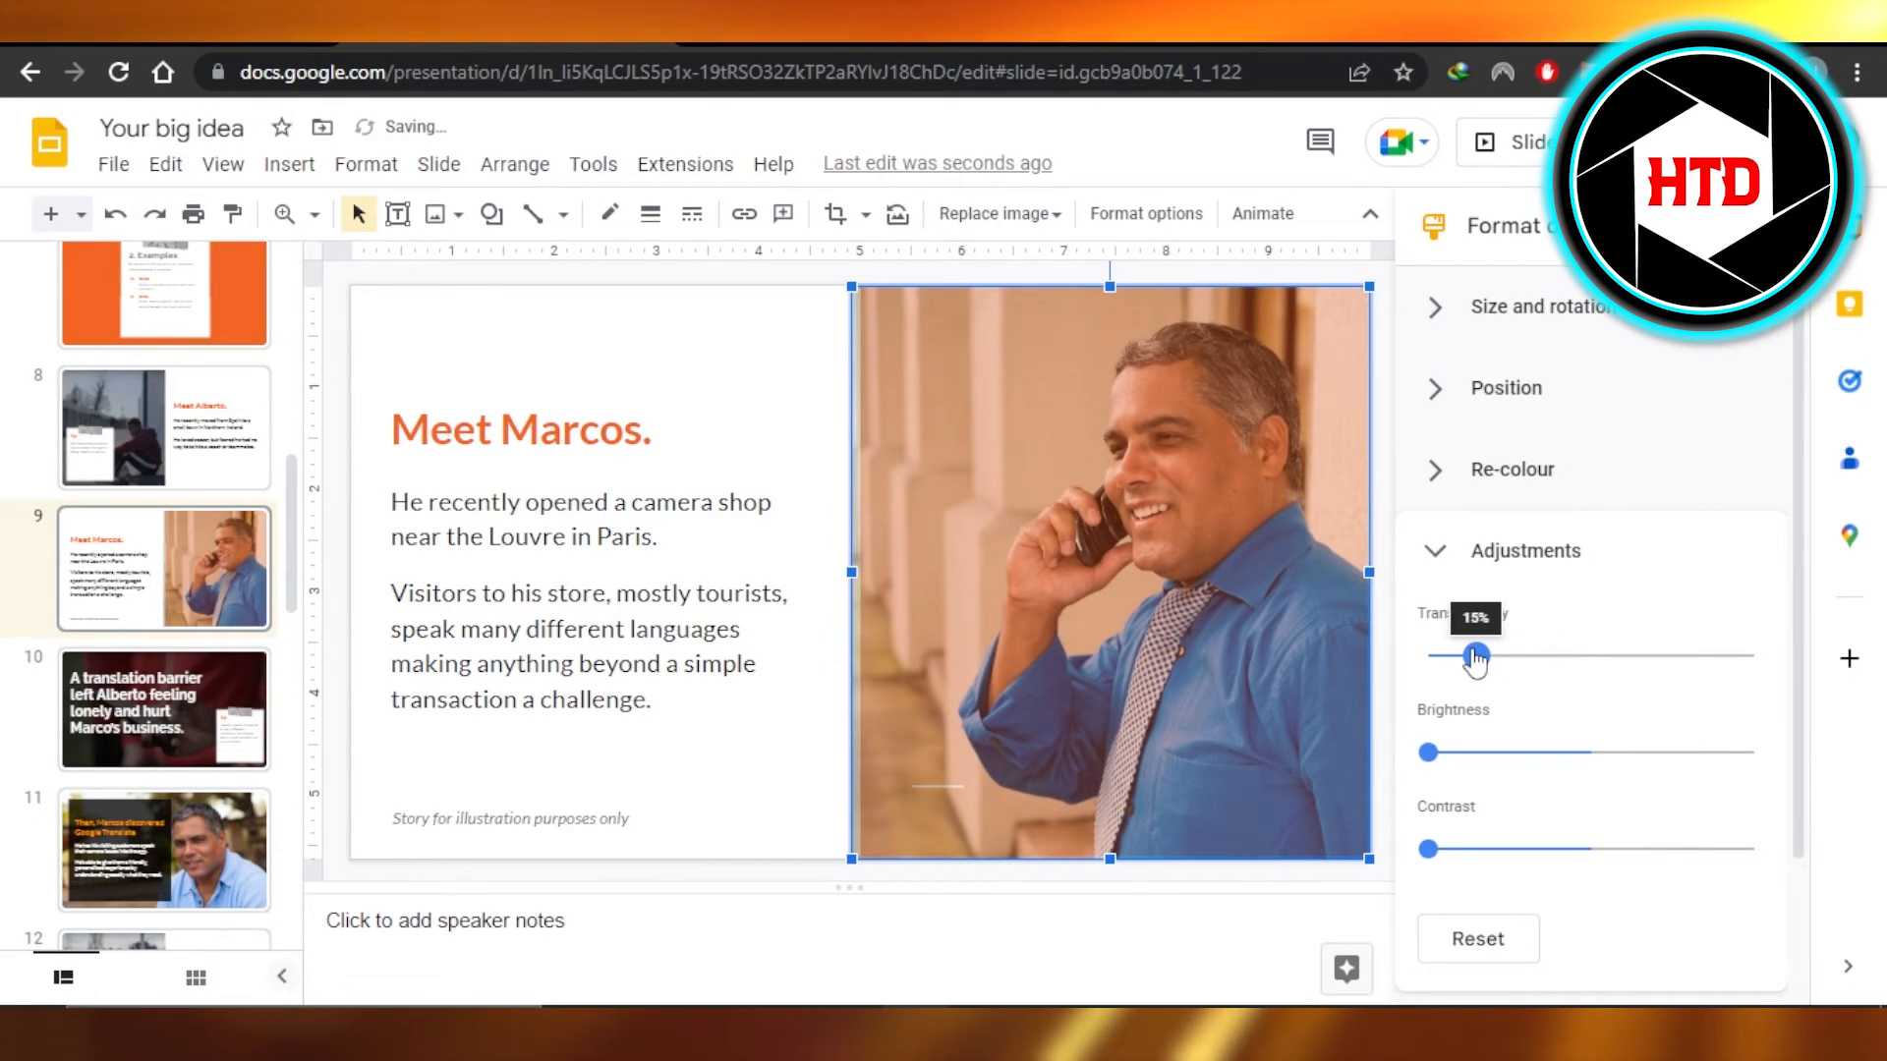
{"action": "left_click_drag", "start_coordinate": [1479, 654], "coordinate": [1460, 653]}
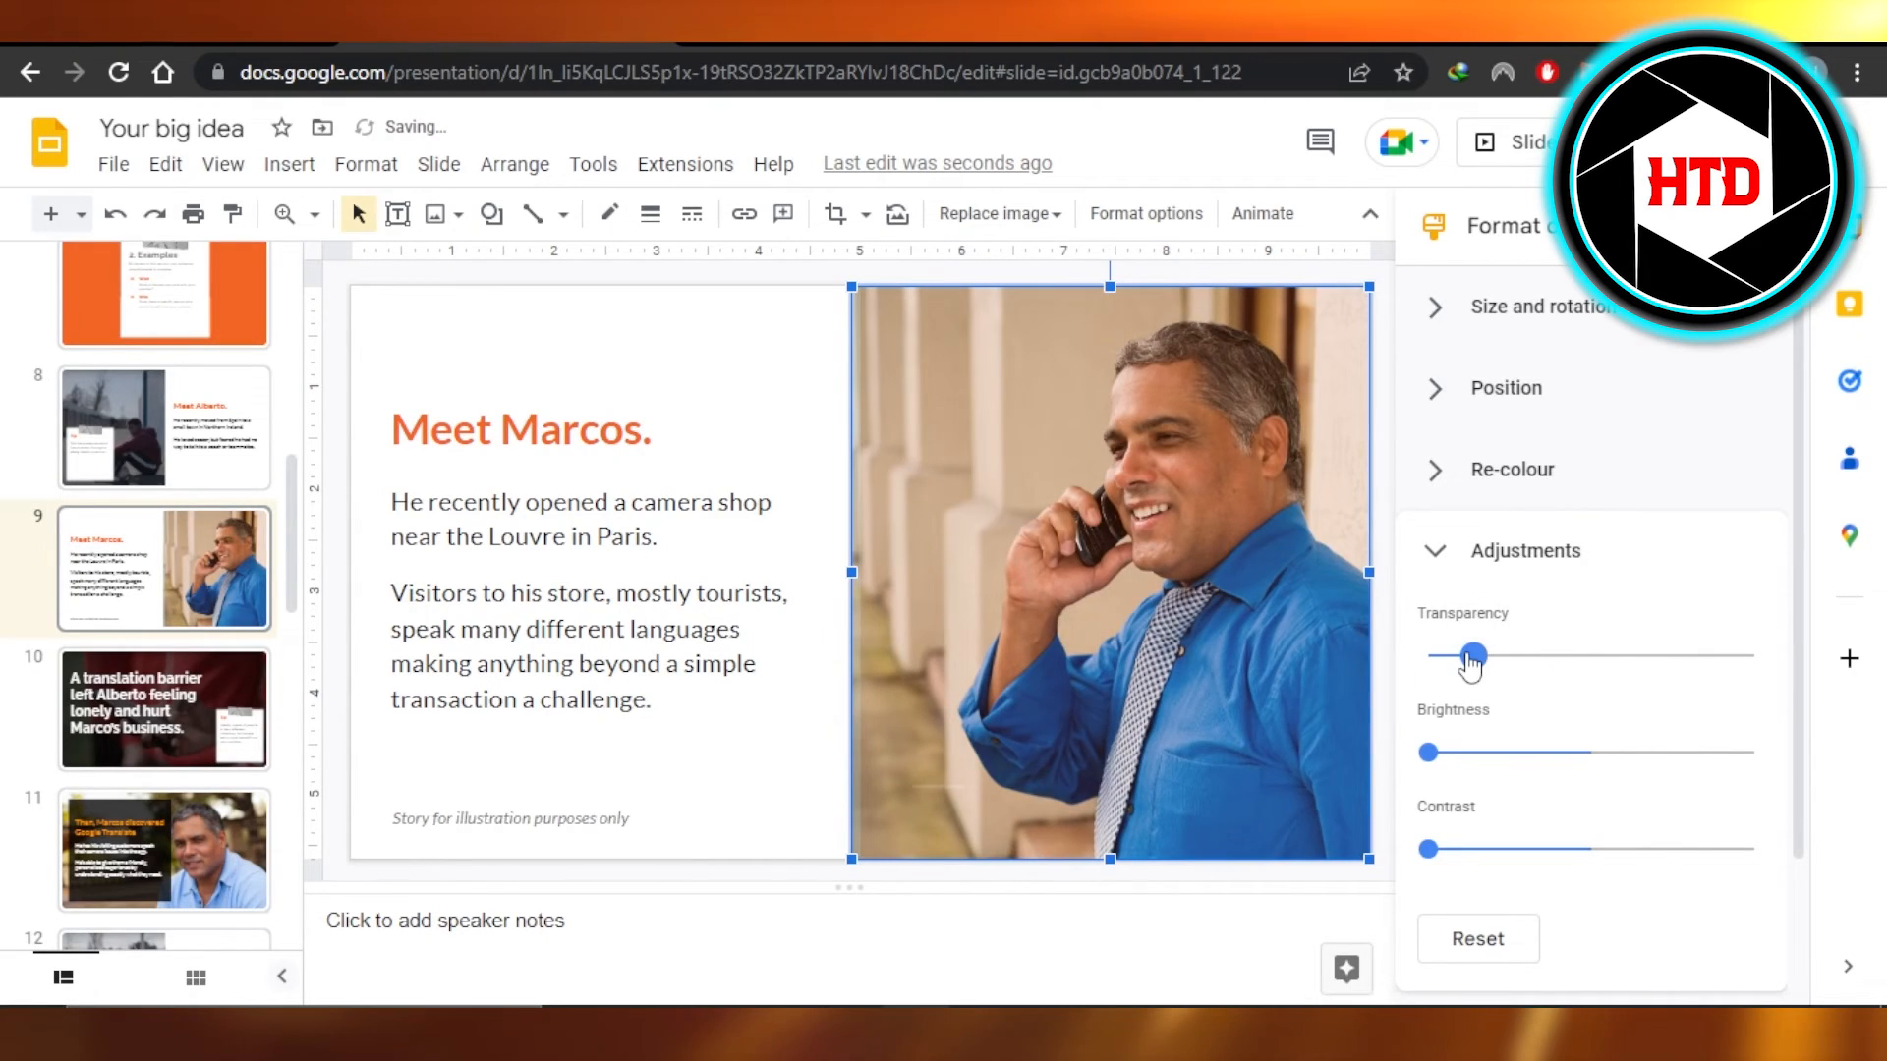
{"action": "left_click_drag", "start_coordinate": [1457, 656], "coordinate": [1424, 655]}
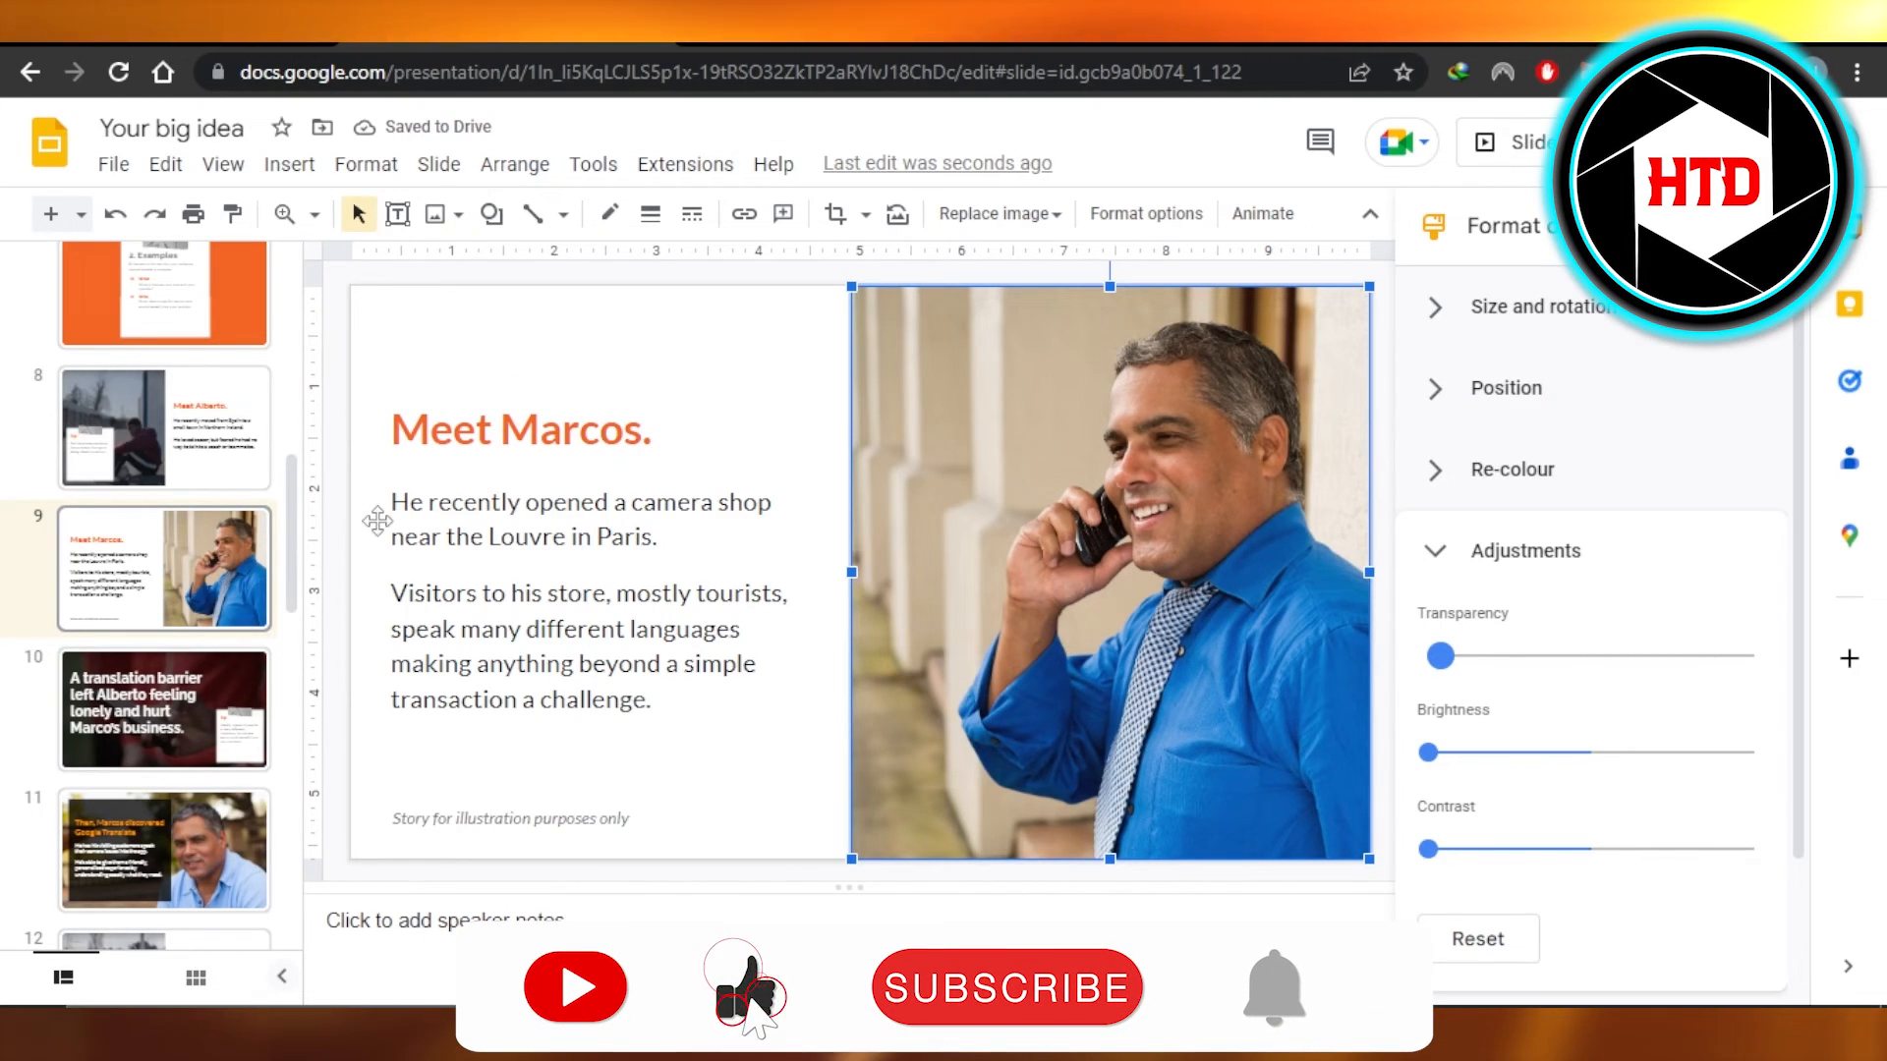
- Revisit slides 11 and 9 to check the photos, then go to slide 8, Meet Alberto
{"action": "left_click", "coordinate": [165, 849]}
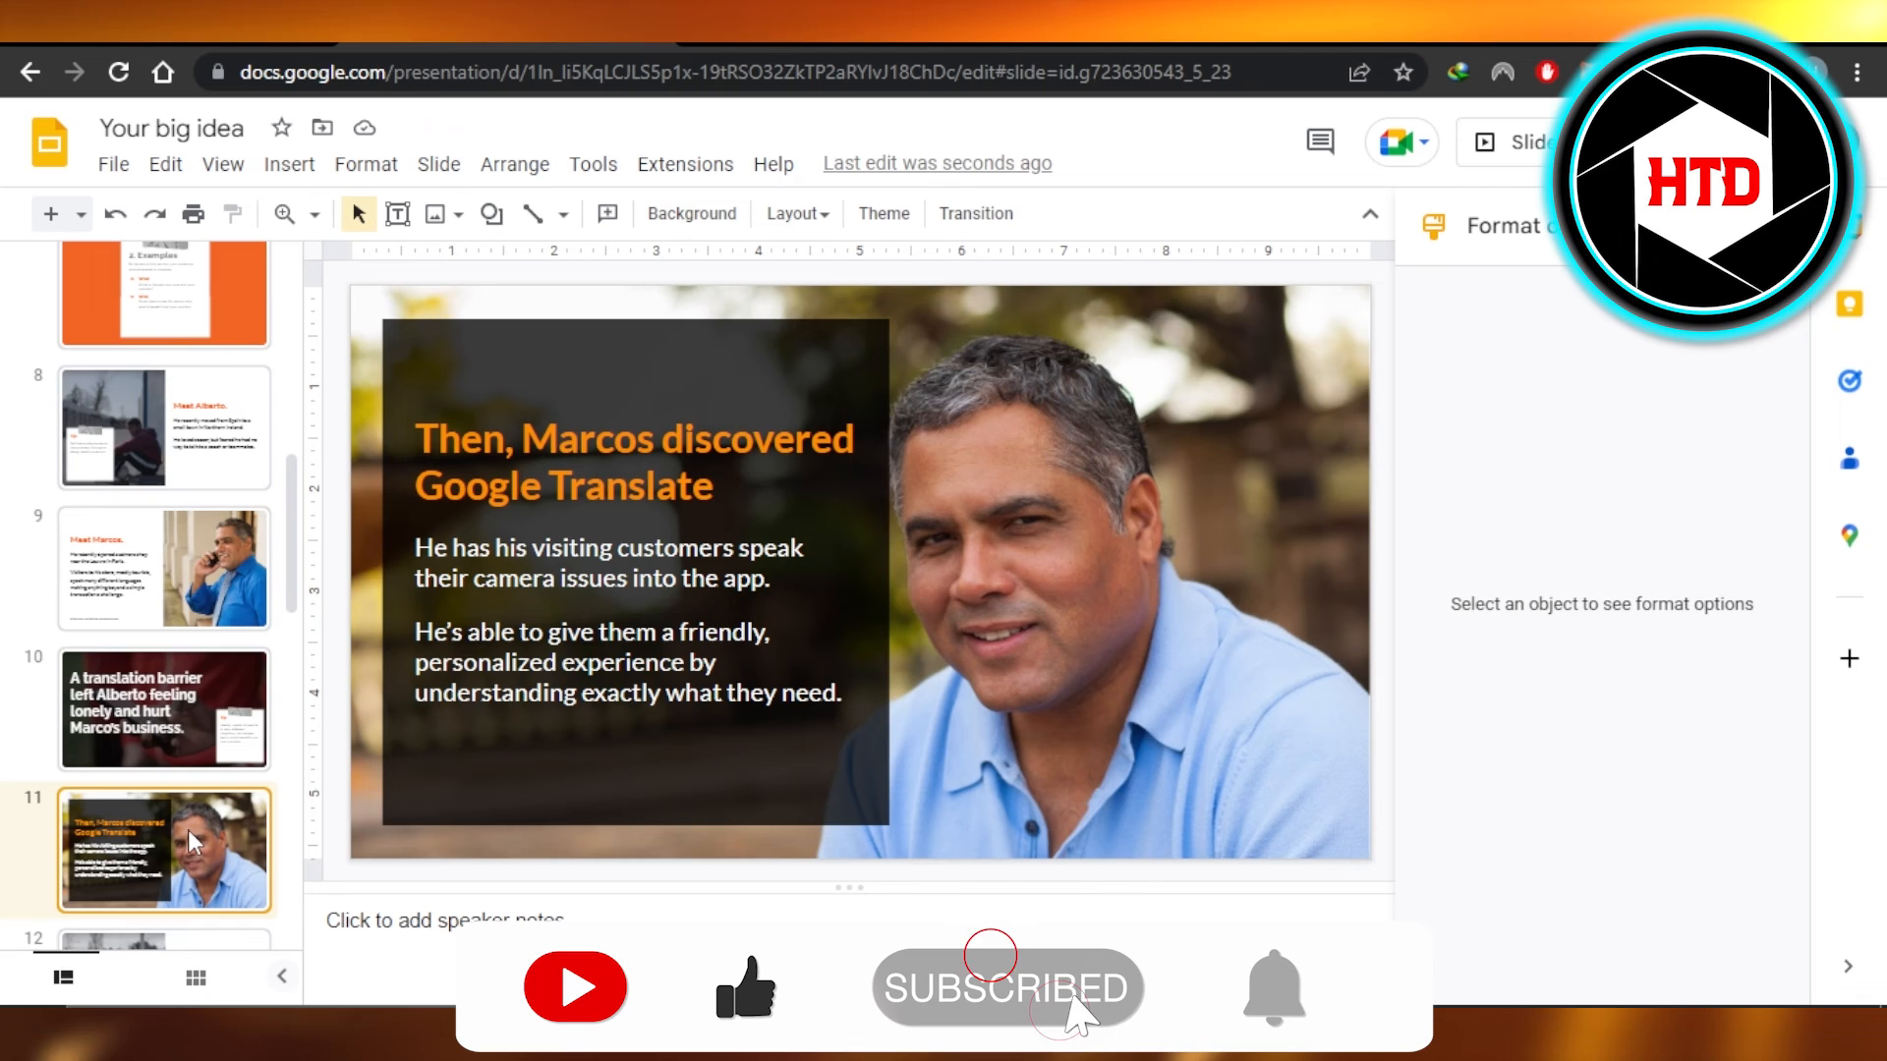
{"action": "left_click", "coordinate": [165, 567]}
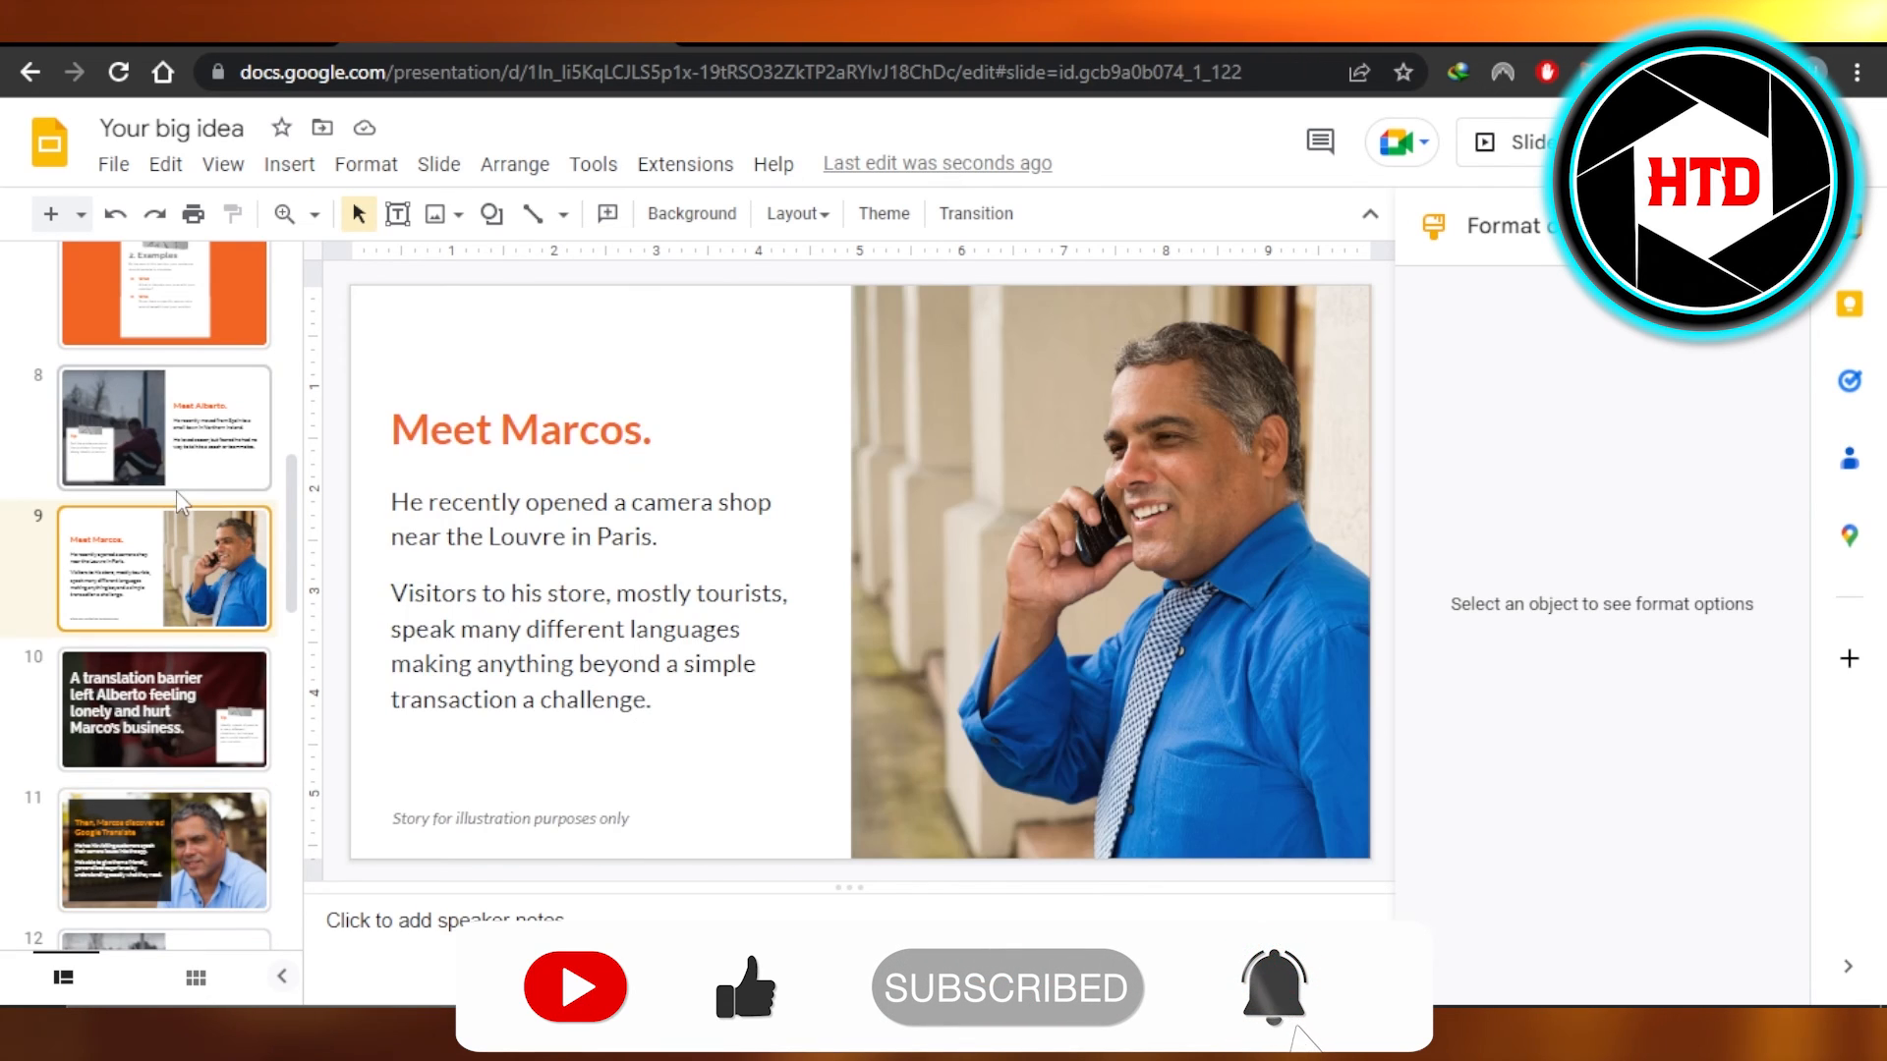
{"action": "left_click", "coordinate": [165, 428]}
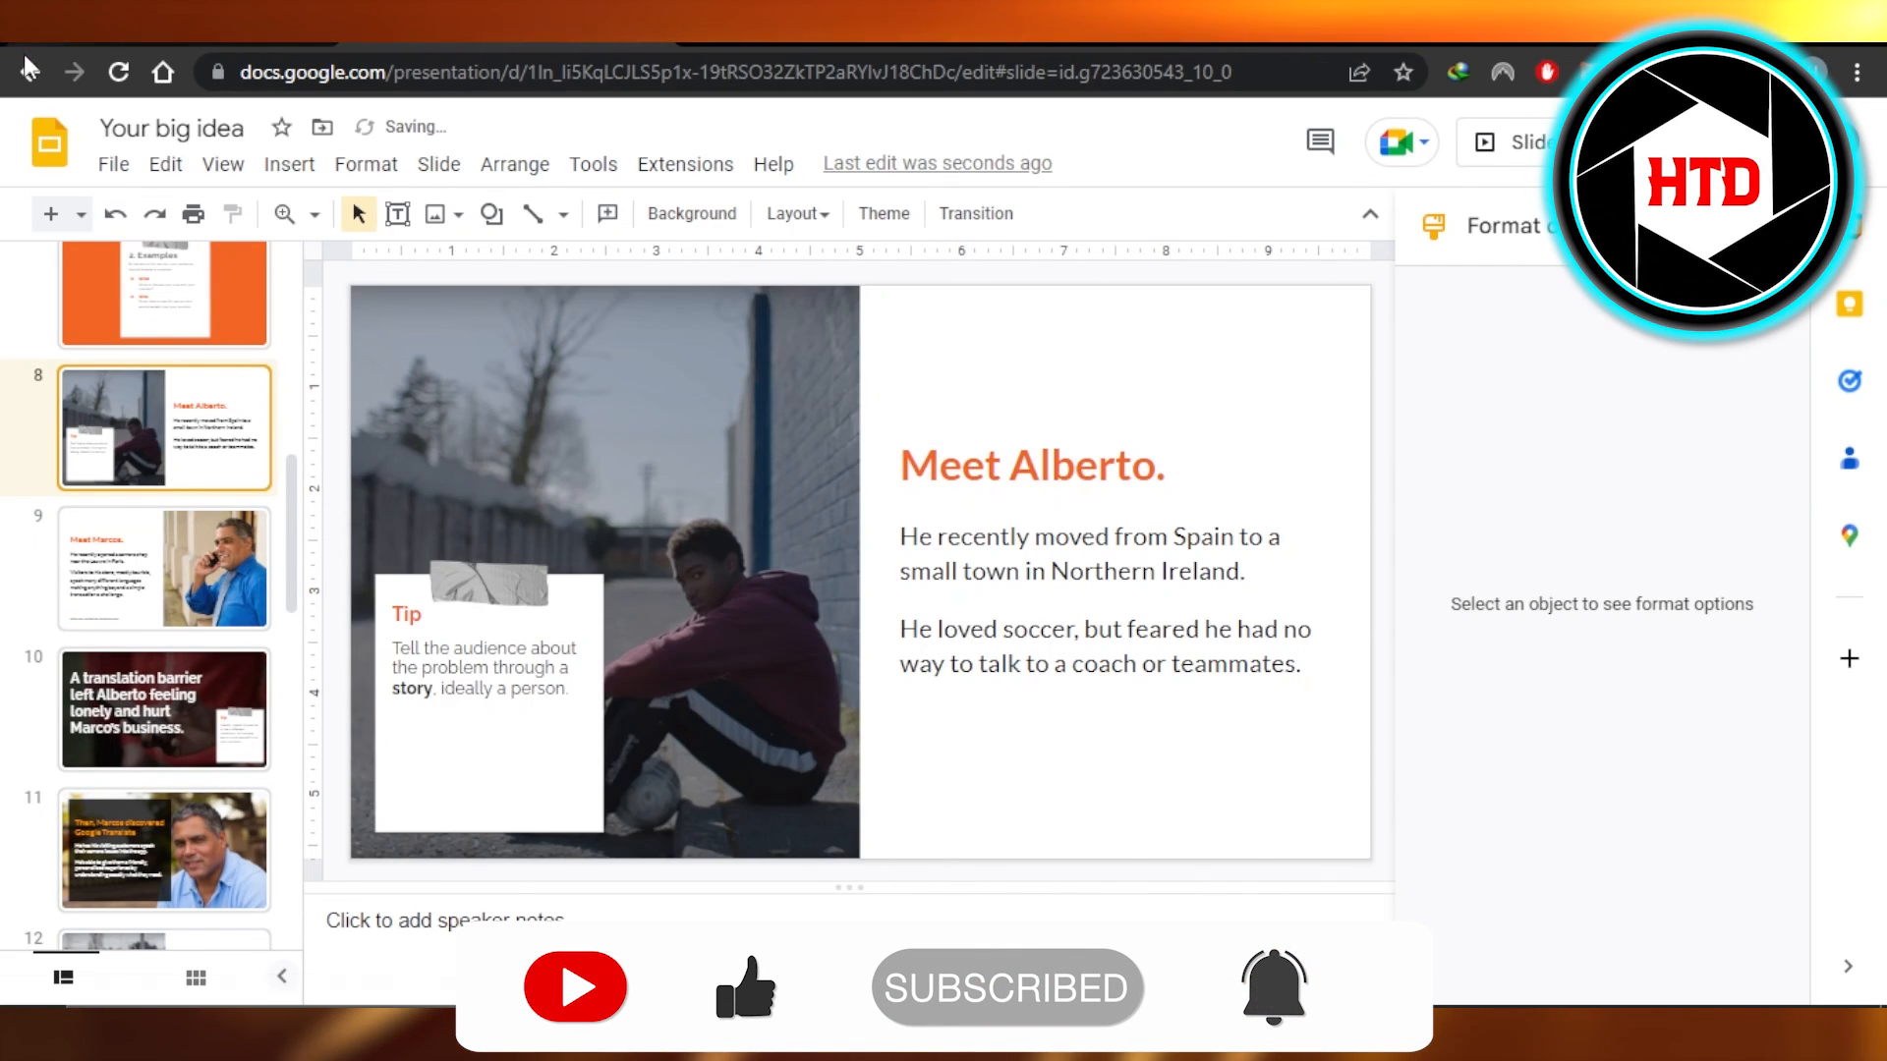